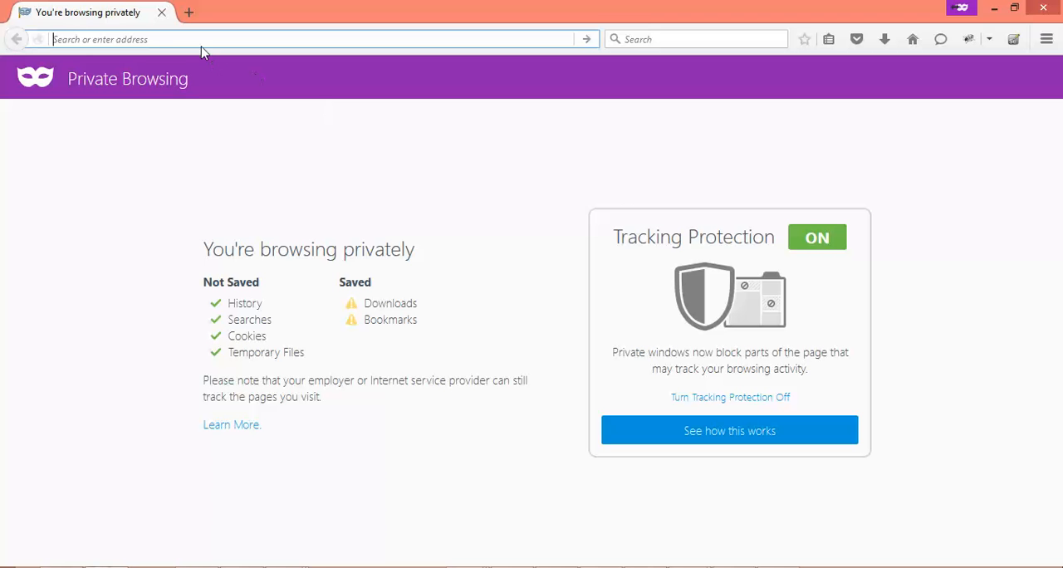
Load gmail.com and submit sign-in with no email, then highlight the 'Please enter your email.' error.
text(gmail.com)
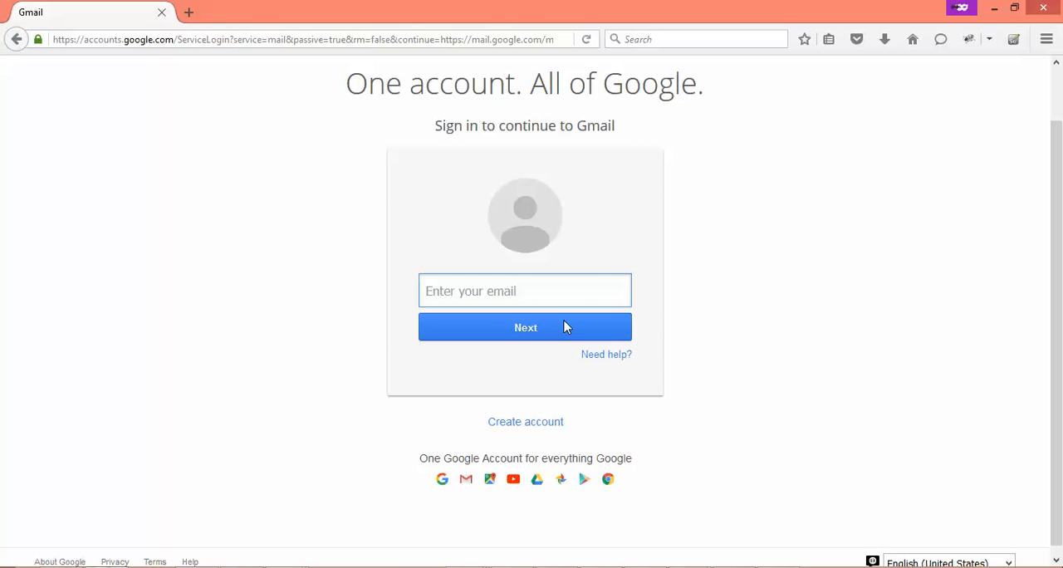
click(525, 326)
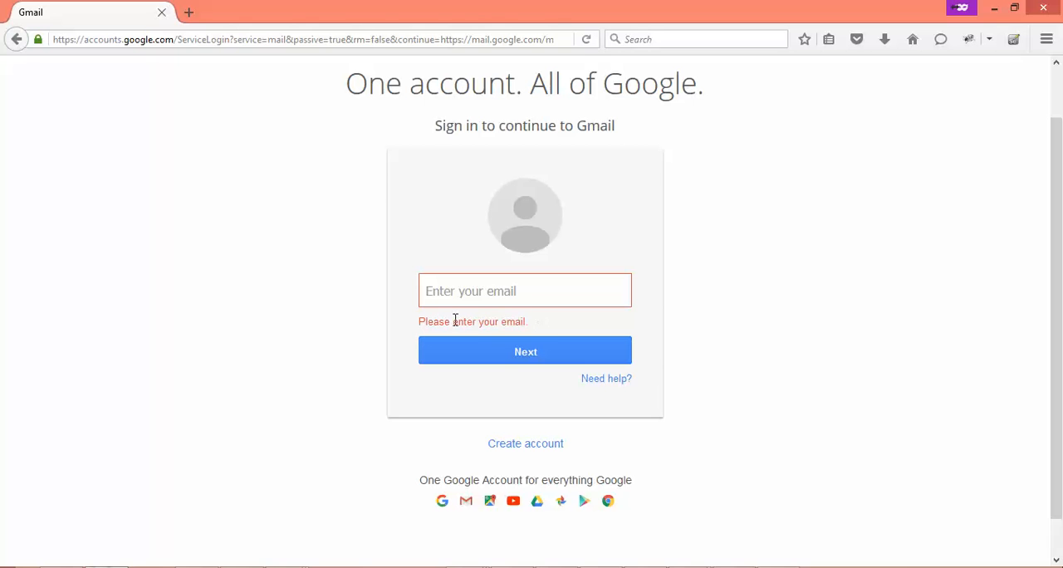
double_click(432, 323)
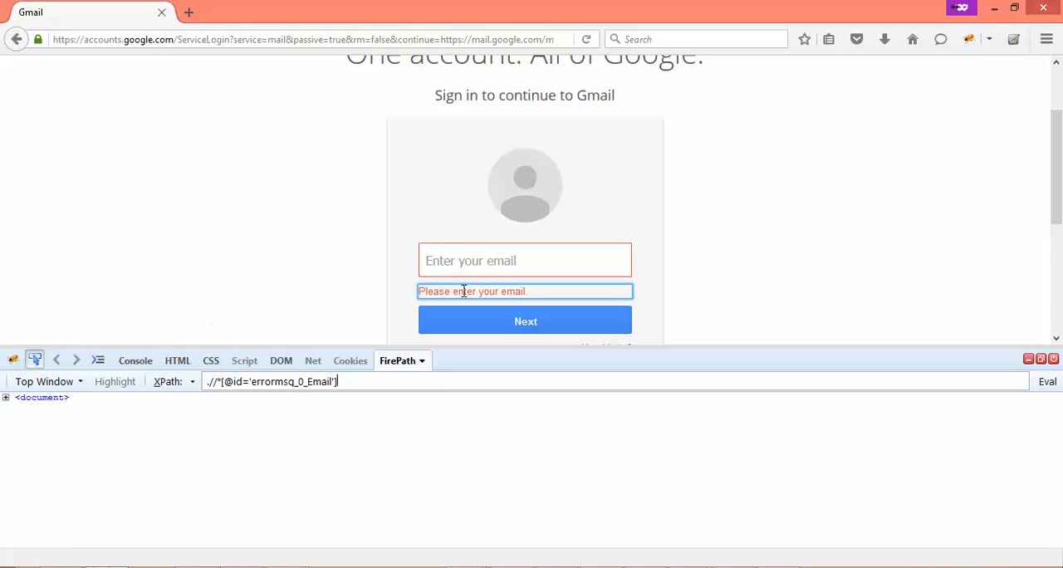
click(1047, 382)
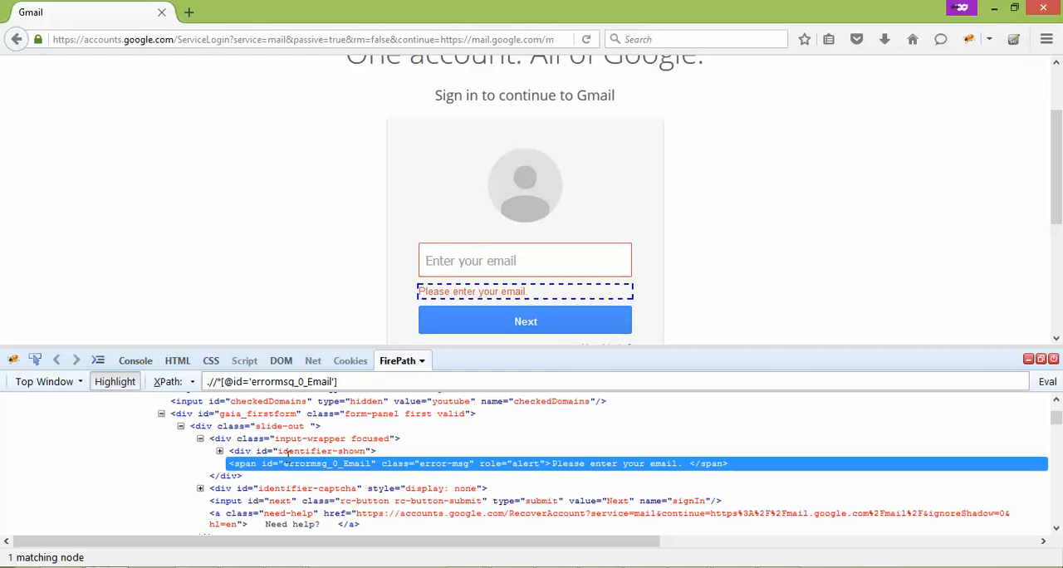
mouse_move(552, 464)
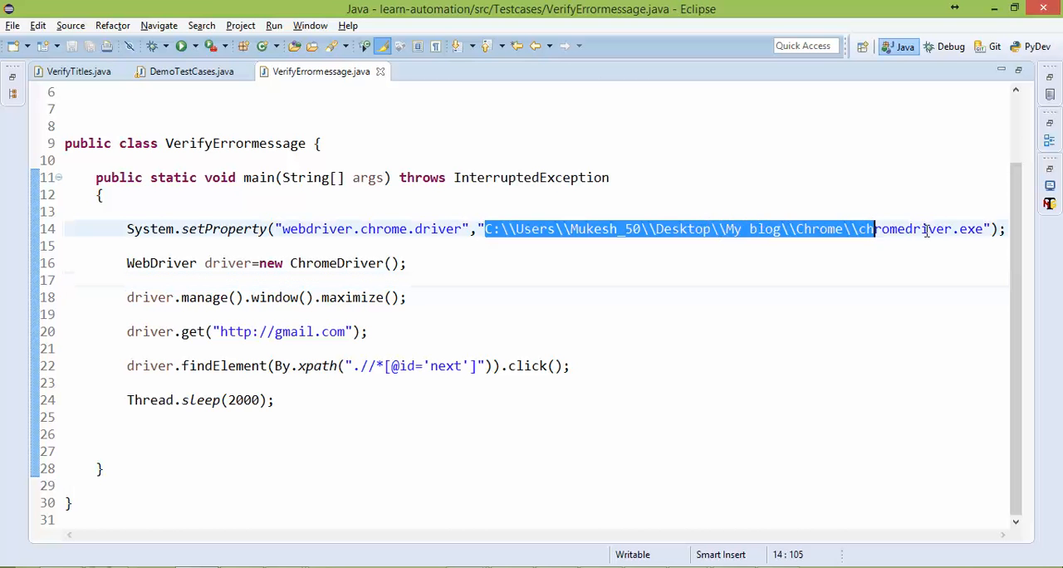
Return to the VerifyErrormessage.java test script in the Eclipse editor.
click(252, 263)
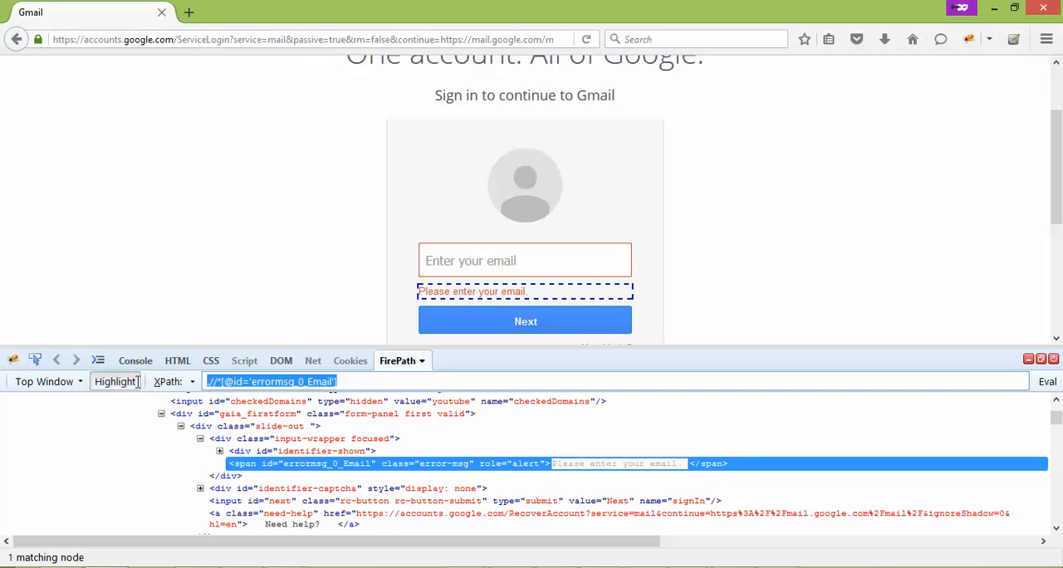
key(alt+tab)
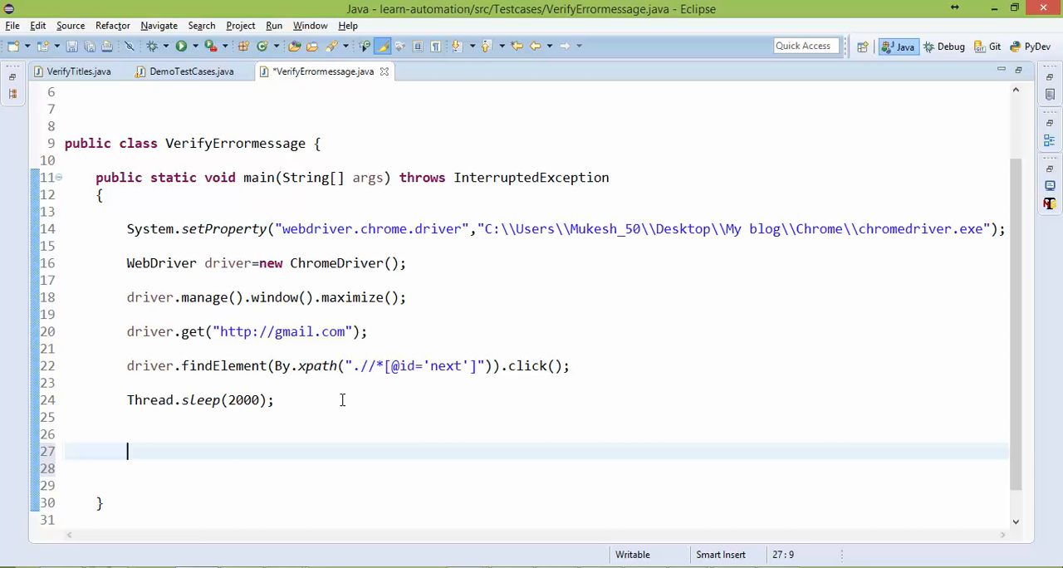
text(driver.)
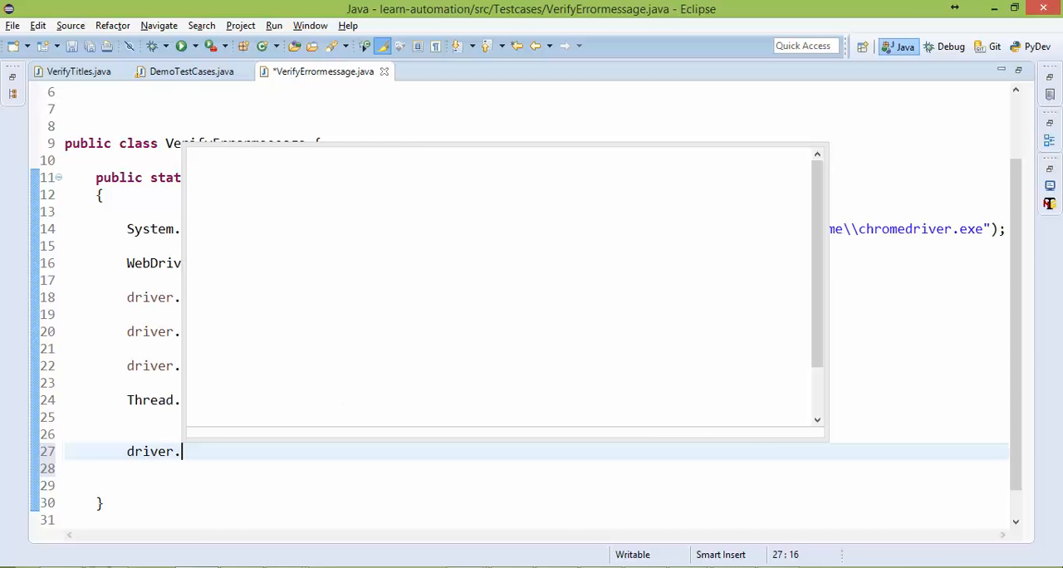
text(f)
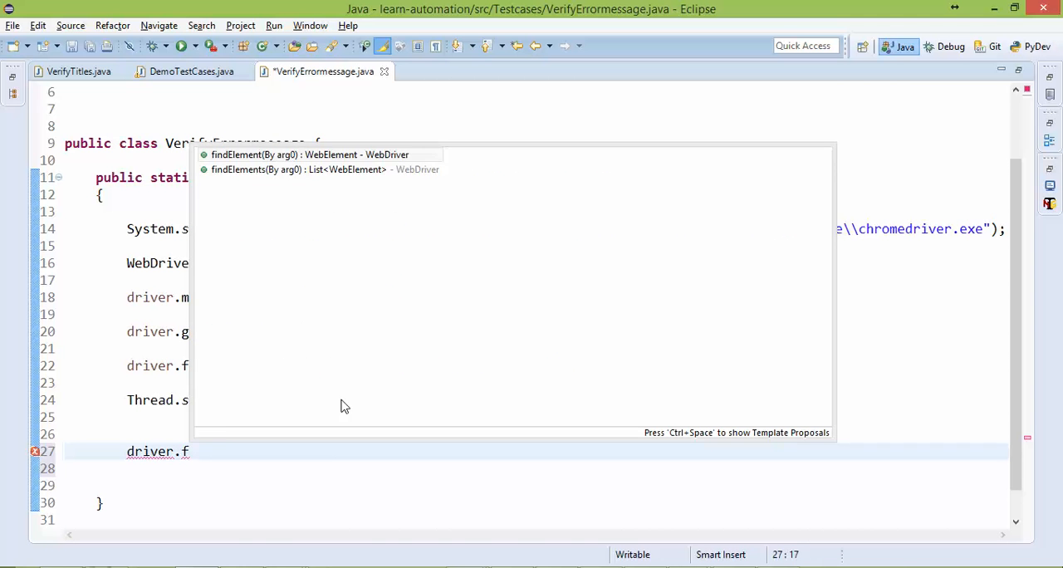
text(By.xpath(".//*[@id='errormsg_0_Email']")))
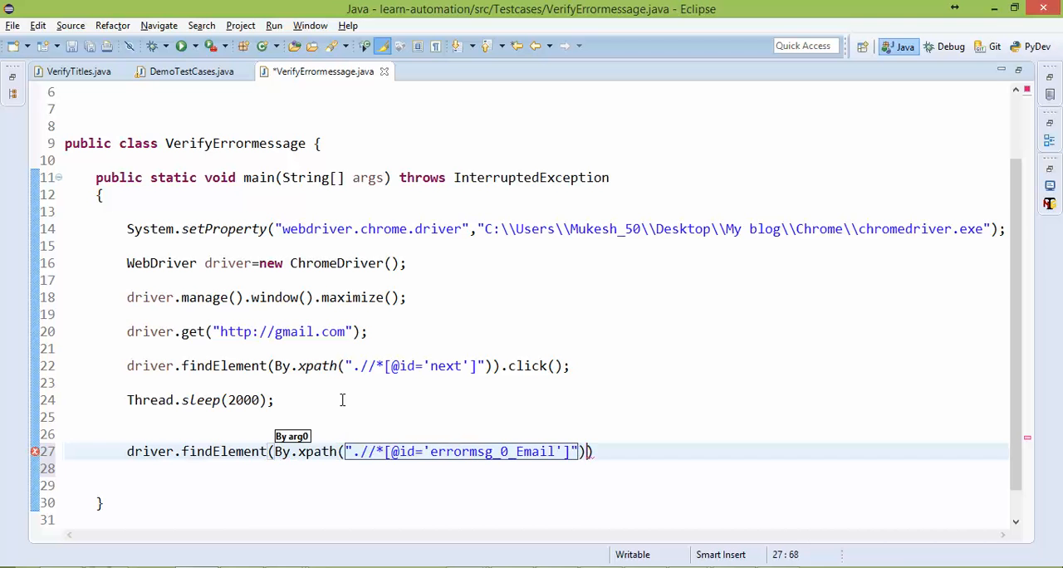
text(.getText();)
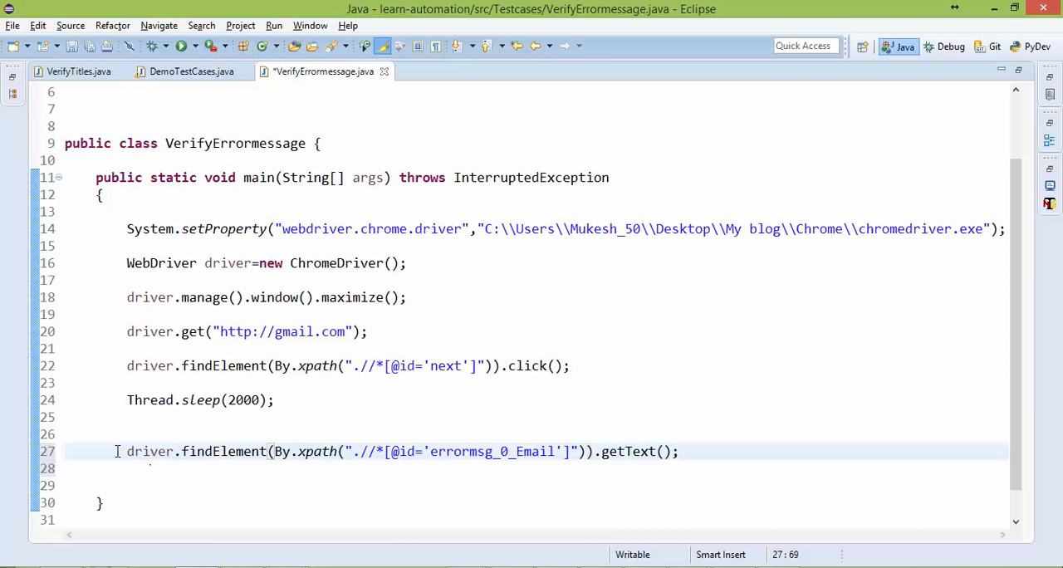
text(Strig)
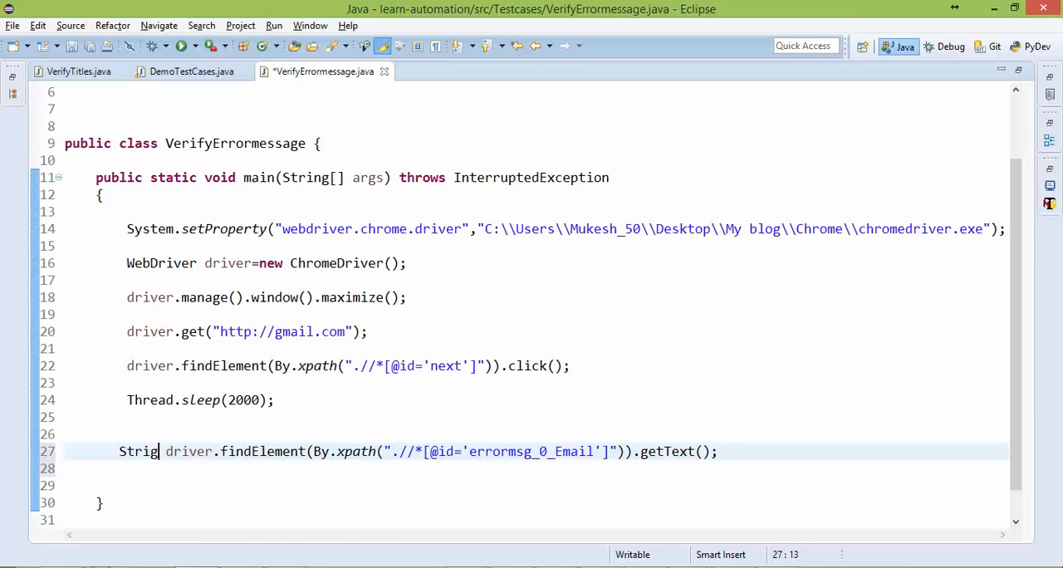
text(actual)
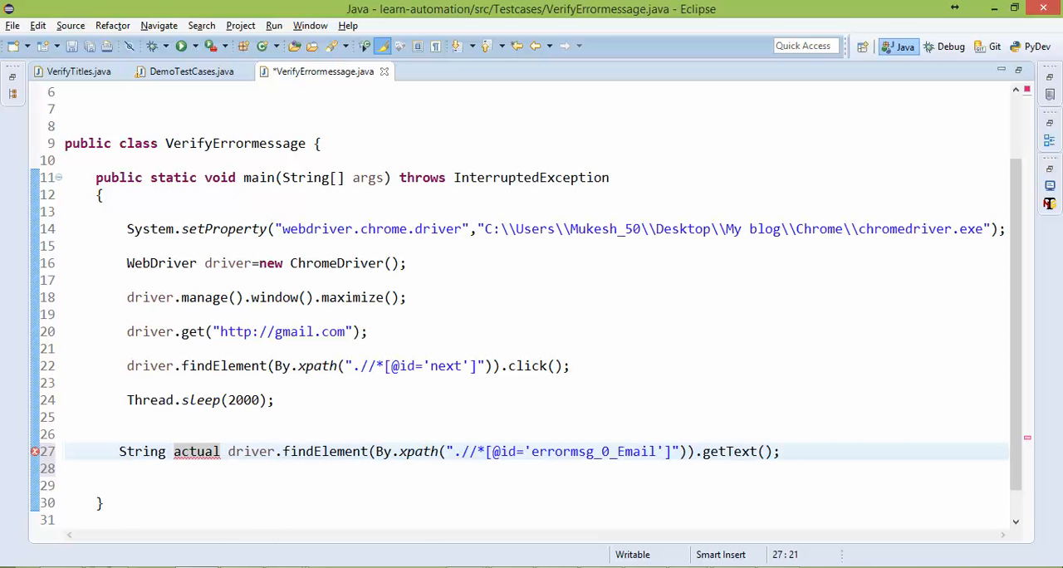
text(_error=)
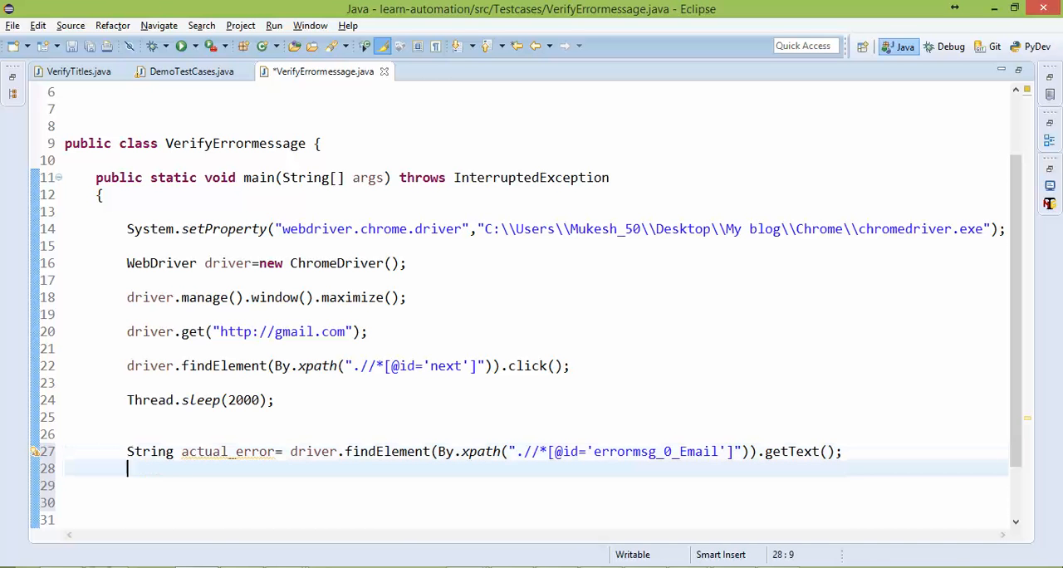
Add String expected_error="Please enter your email."; below the actual_error line.
text(Stru)
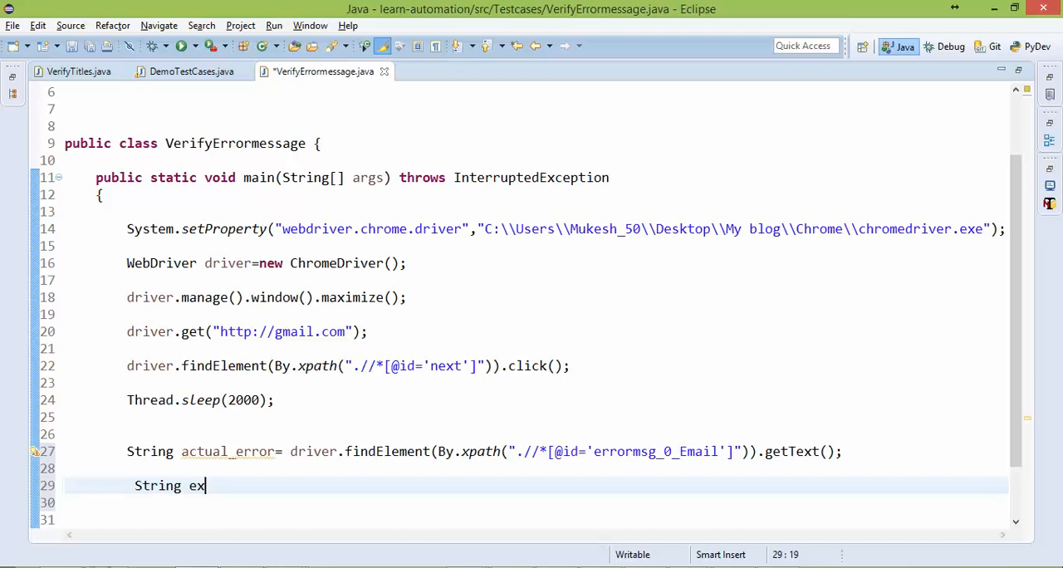
text(pec)
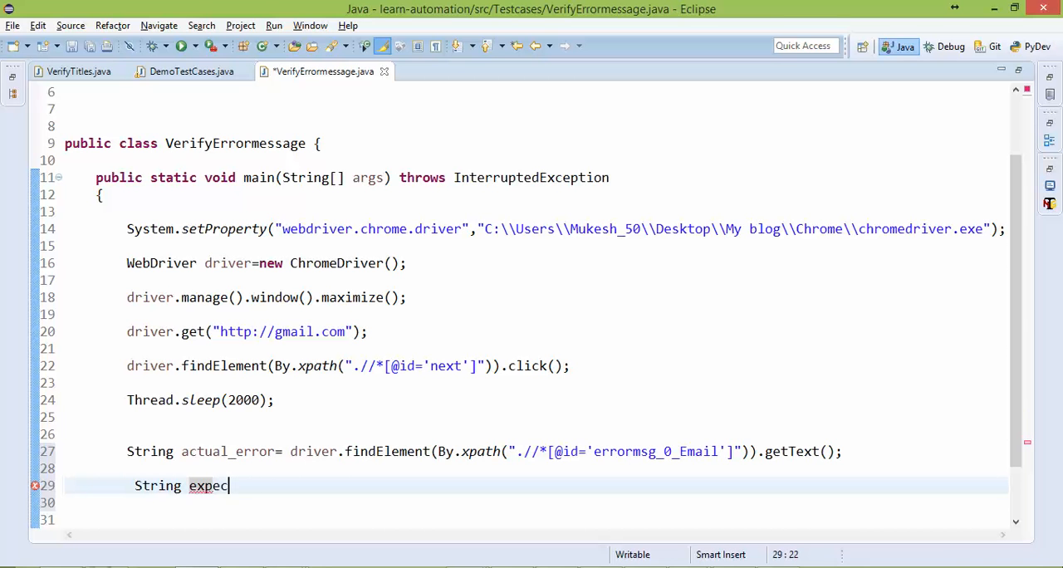
text(ted)
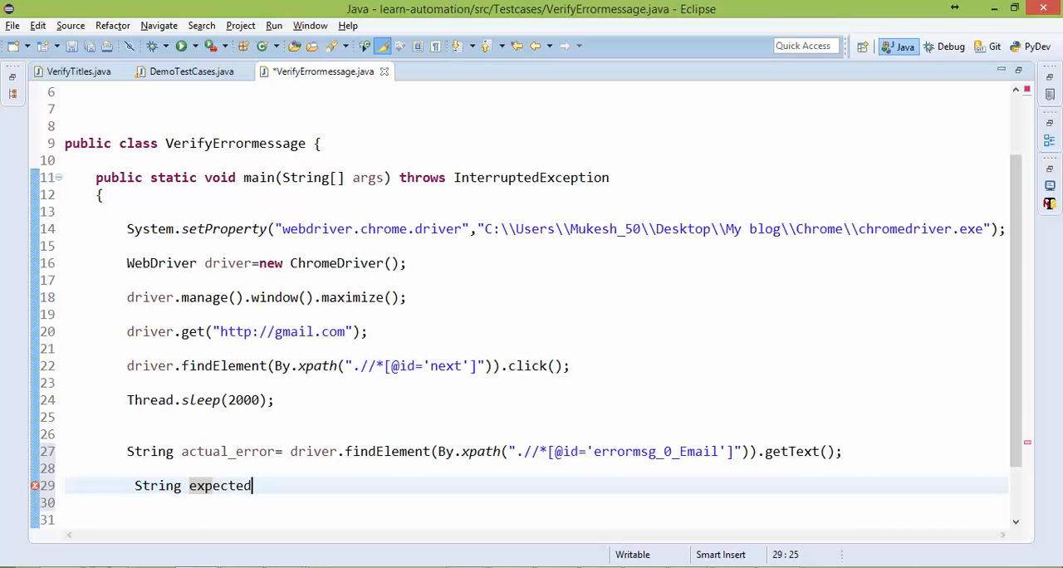
text(_error)
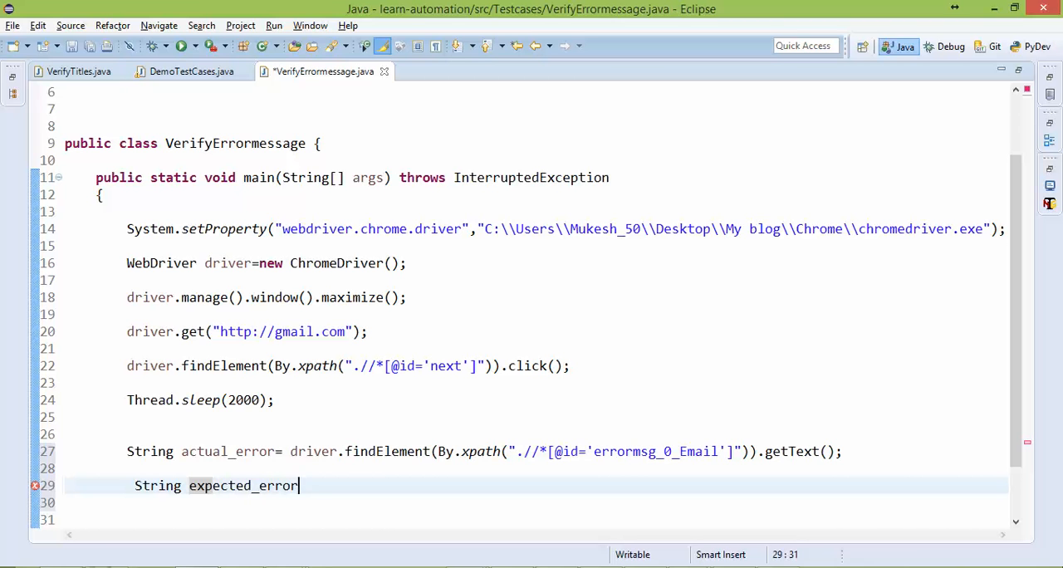
text(="")
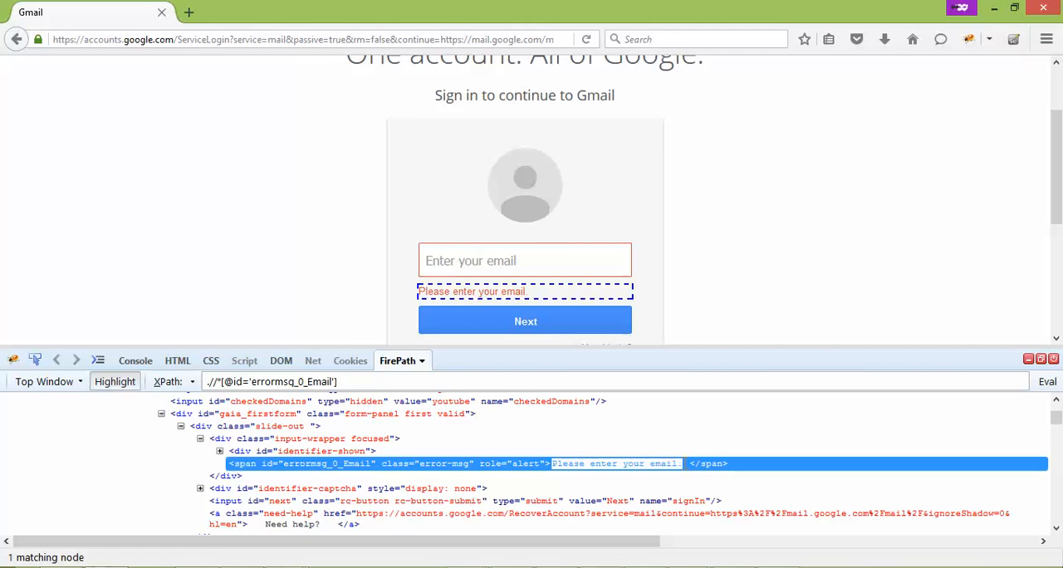
mouse_move(532, 369)
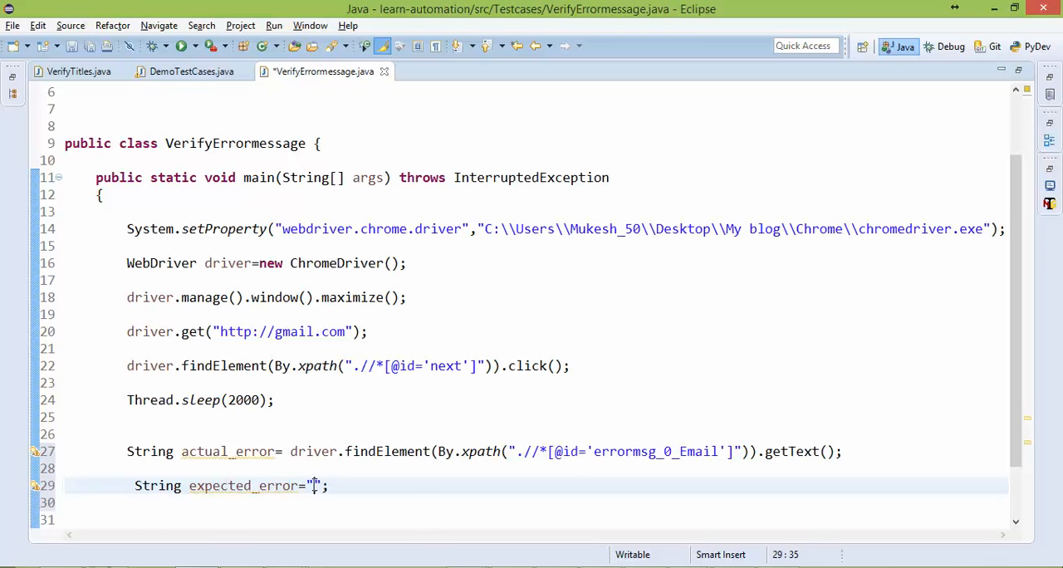
text(Please enter your email)
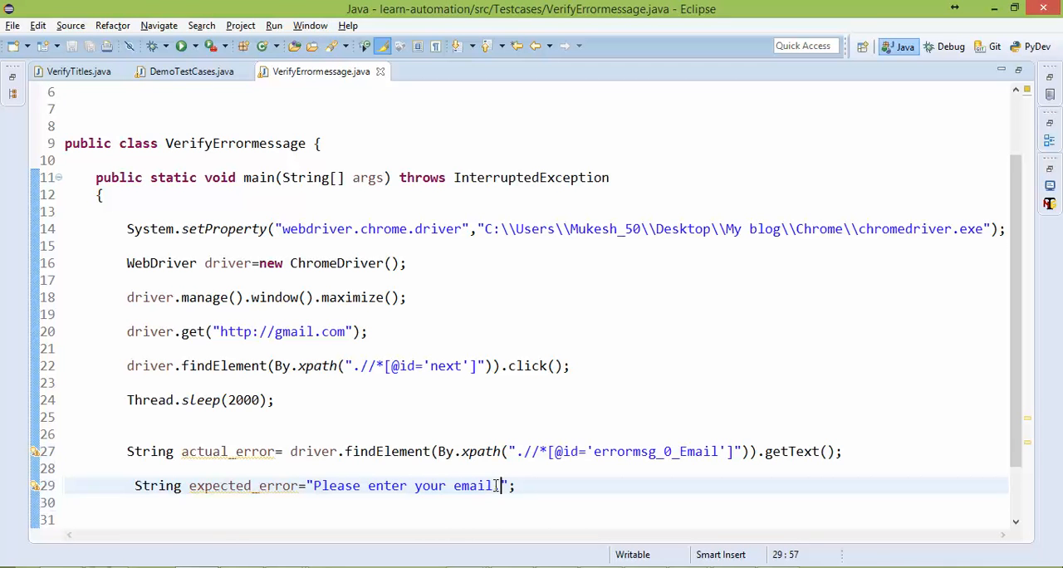
text(.)
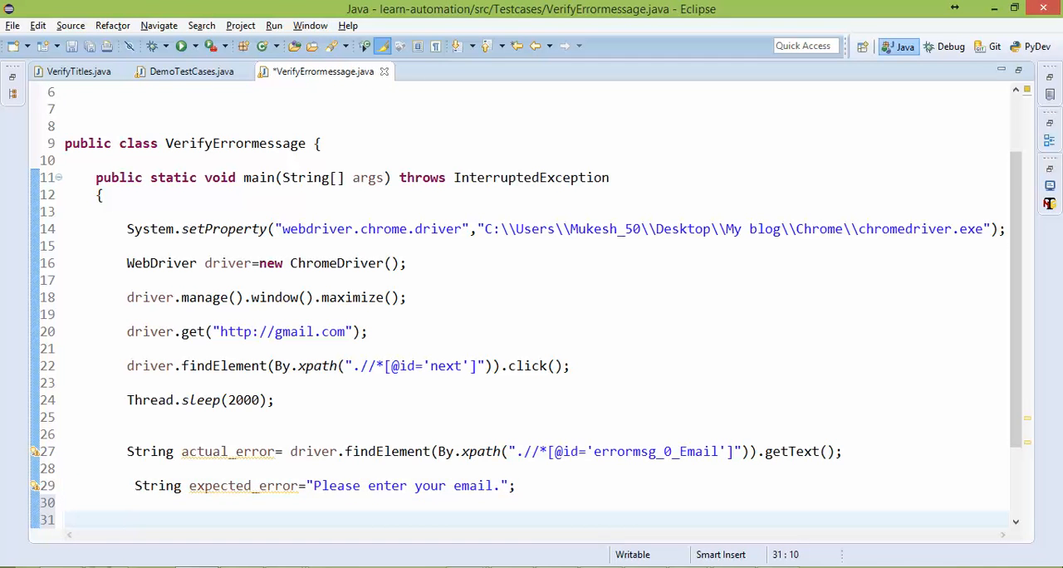
Write Assert.assertEquals(actual_error, expected_error); using the TestNG Assert class.
text(Ass)
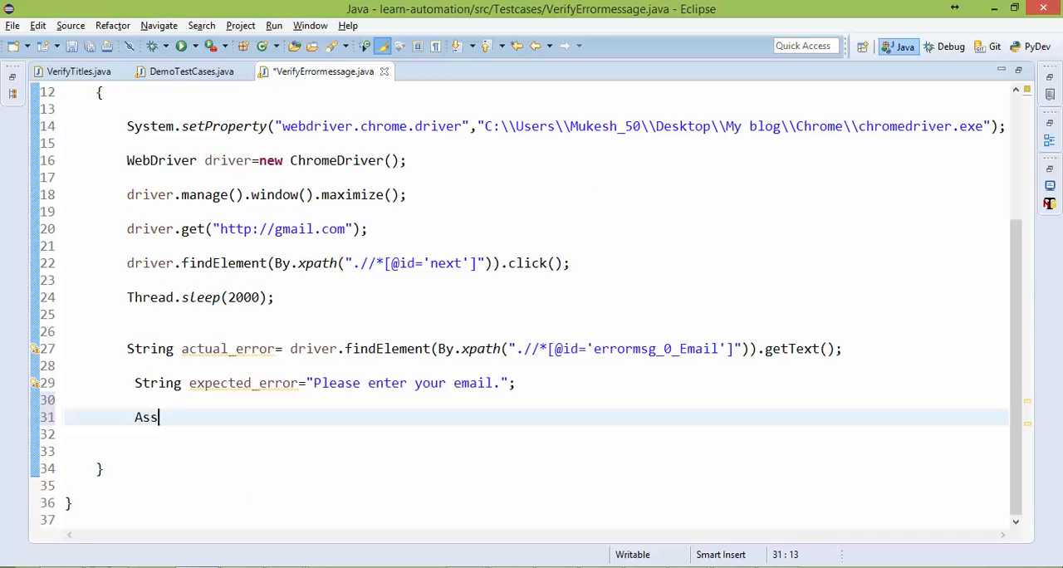
text(ert)
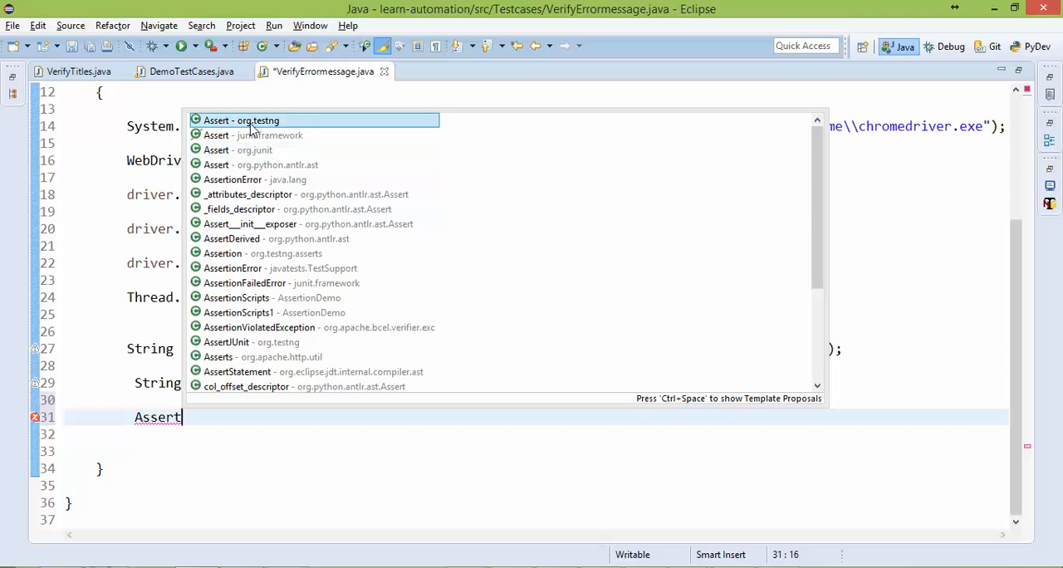
key(Escape)
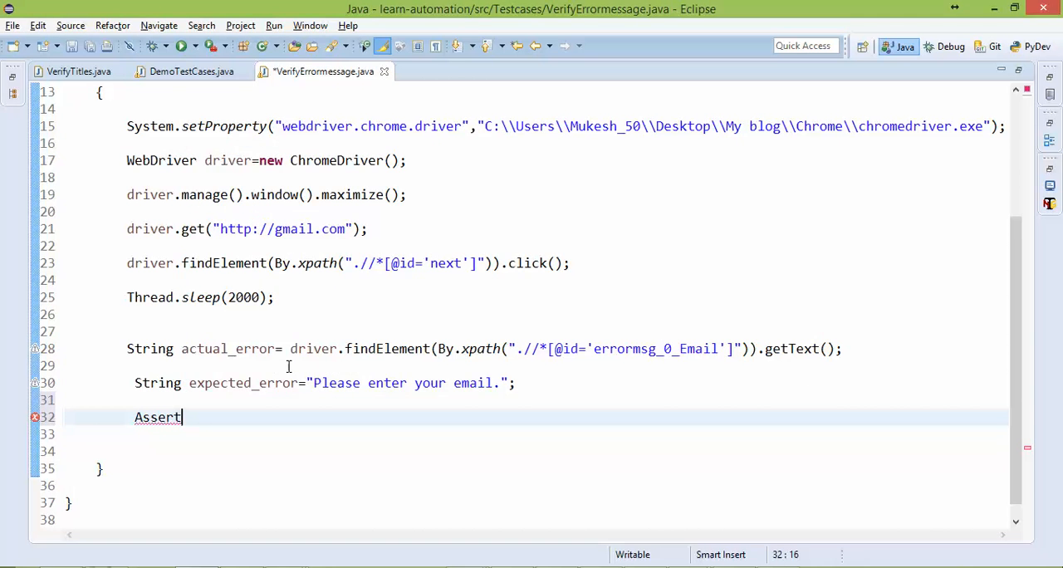
text(.a)
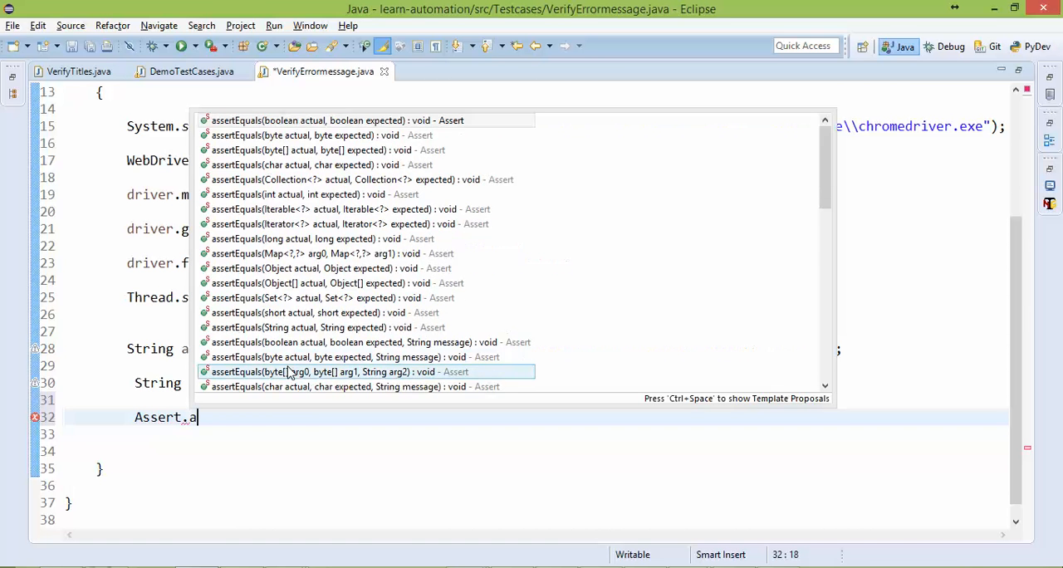
text(ssertEquals(, expected);)
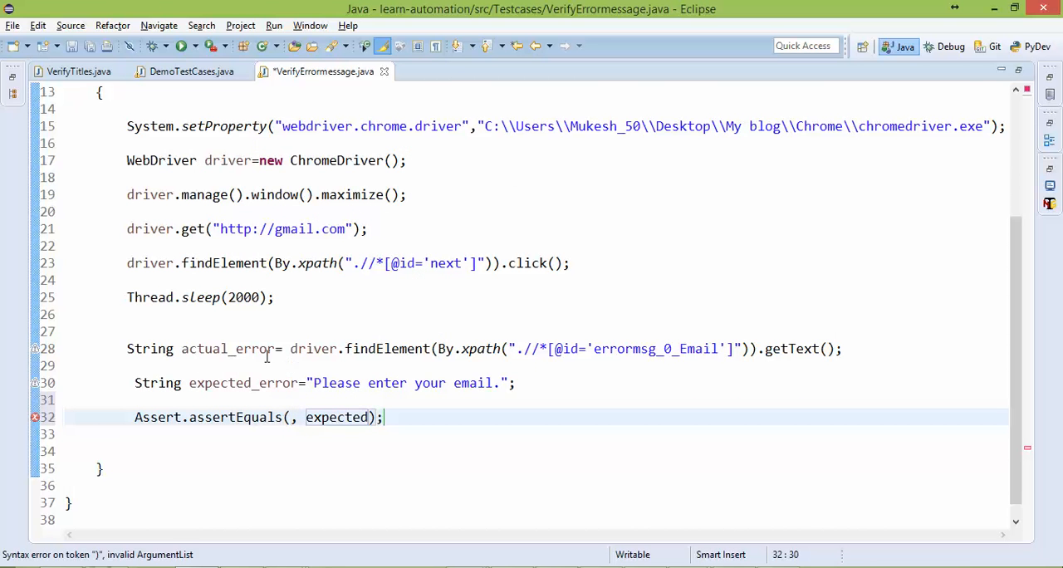
double_click(226, 349)
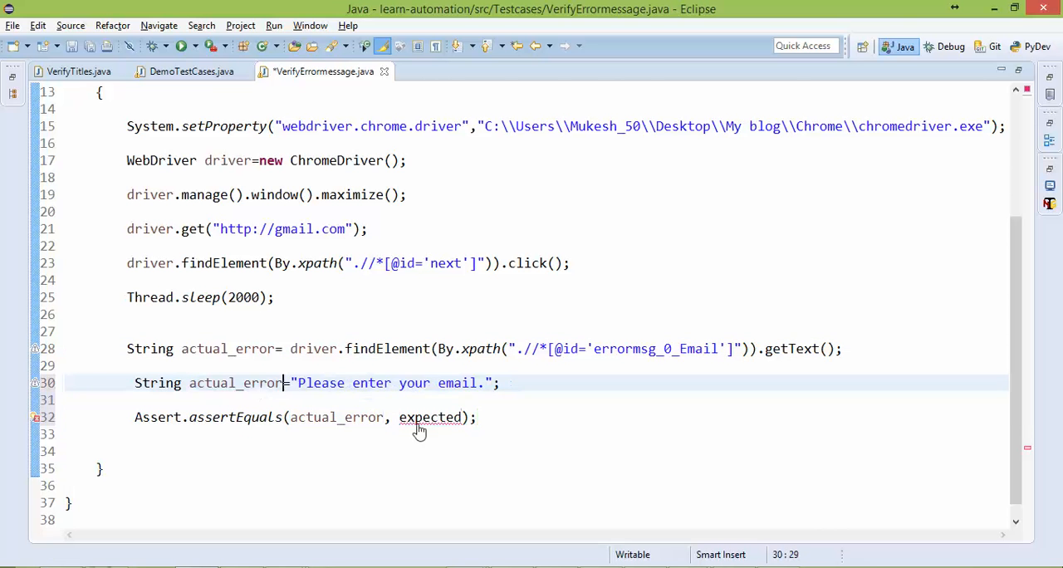
text(actual_error)
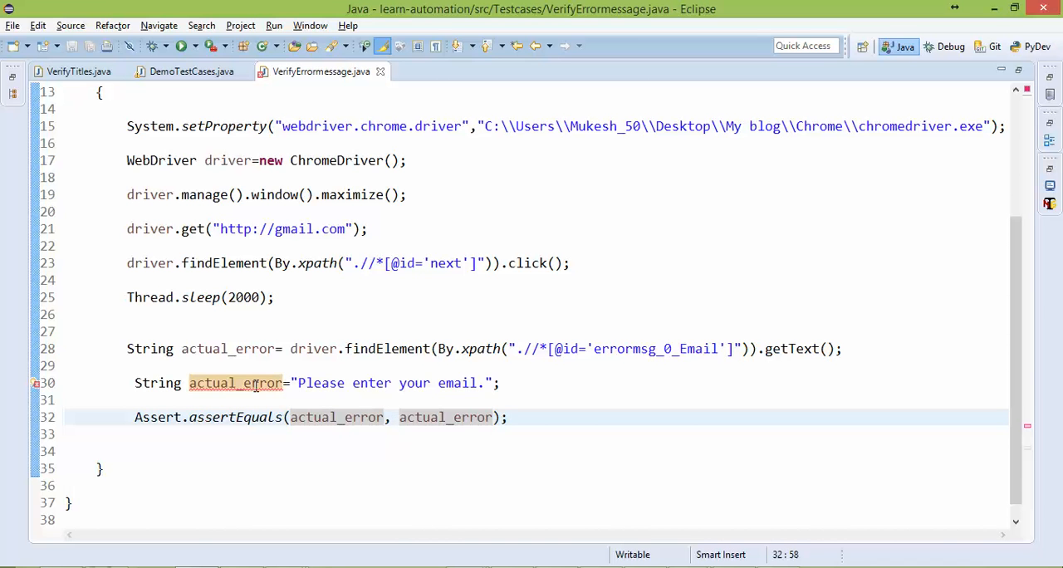
text(expected)
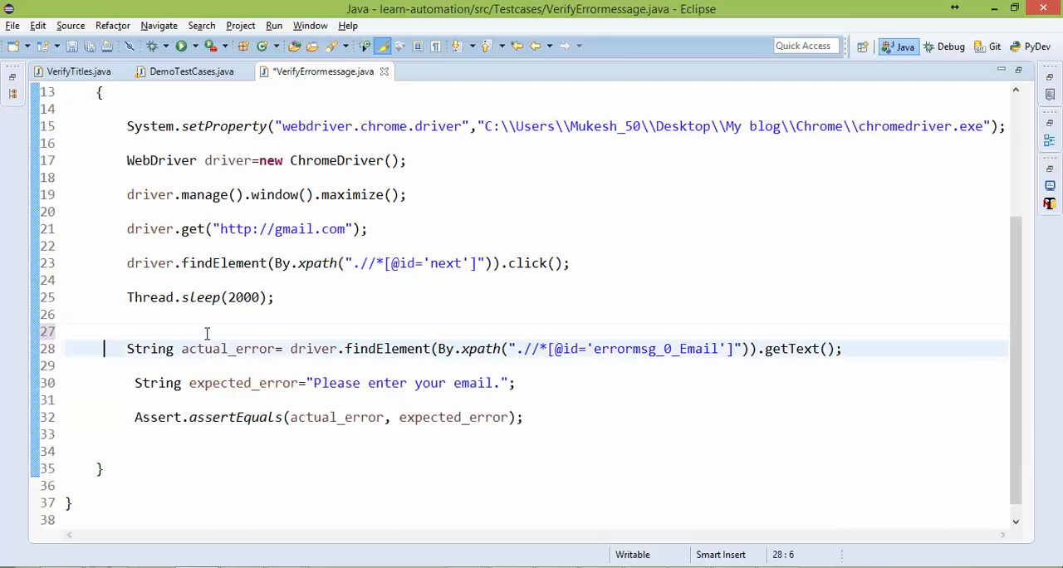
Add Assert.assertTrue(actual_error.contains("Please enter your email")); after the assertEquals line.
key(ctrl+s)
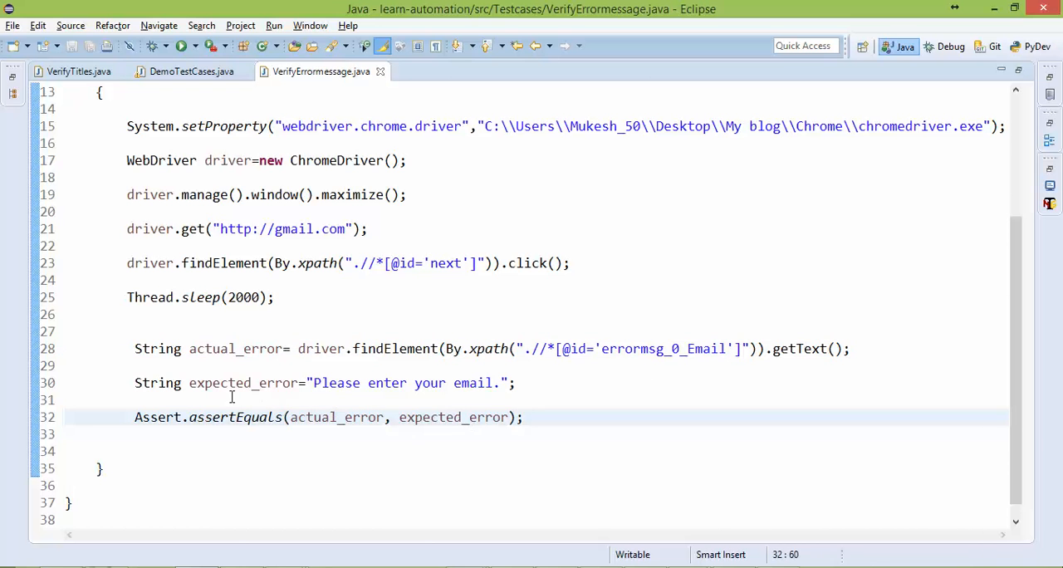
triple_click(324, 417)
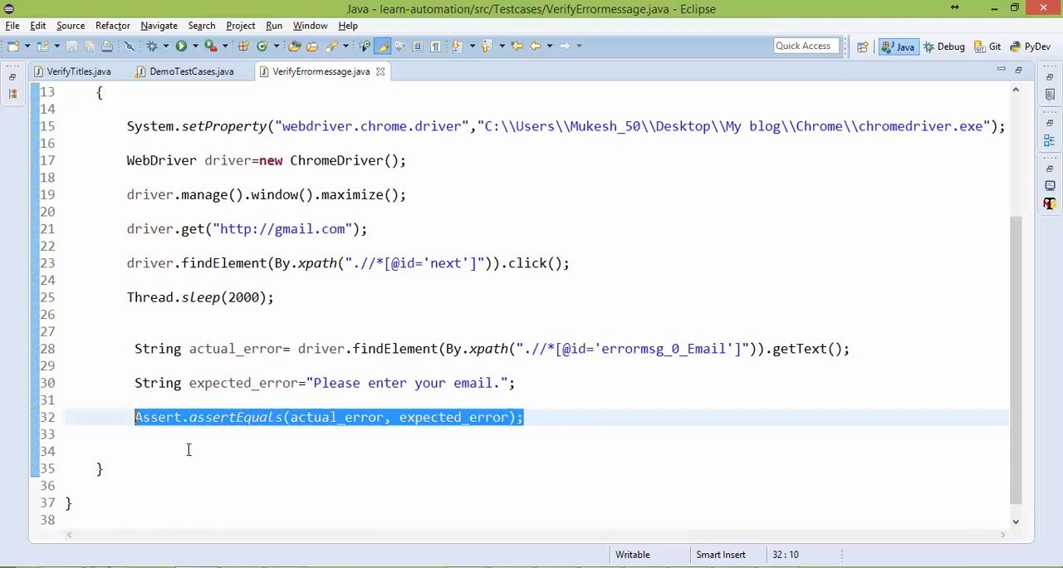
text(A)
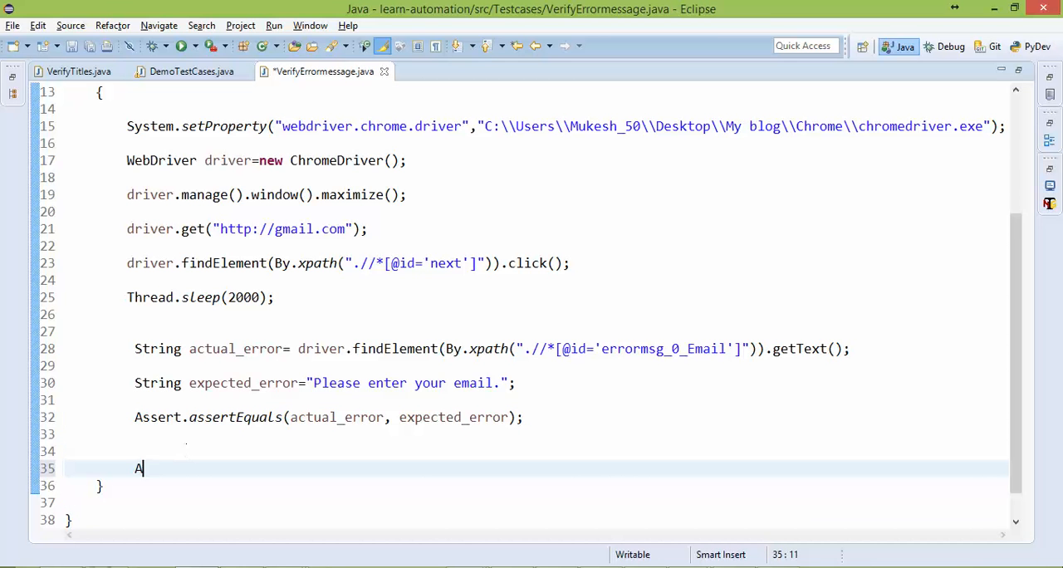
text(ssert.)
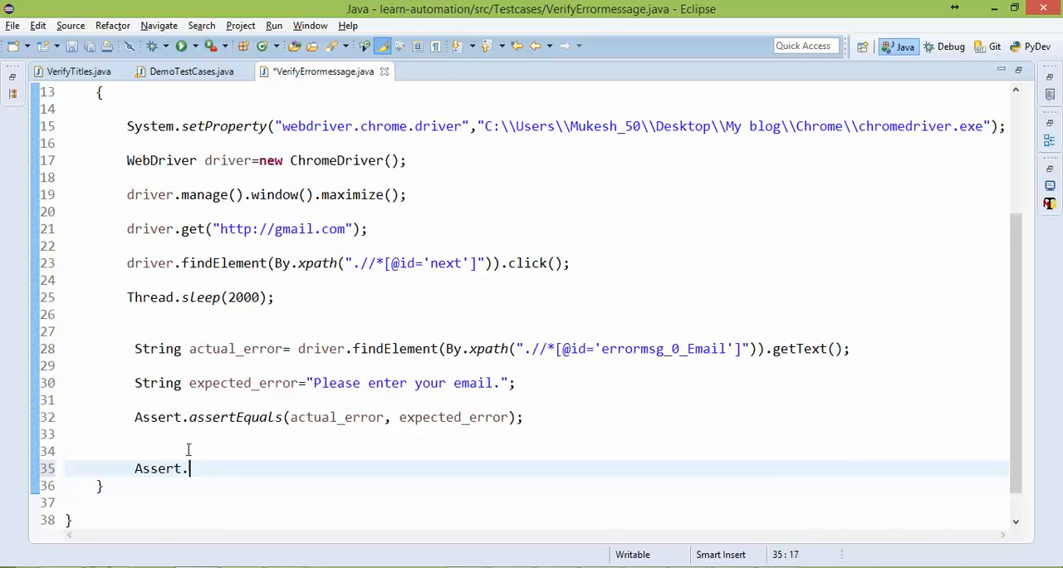
text(assertTrue(condition);)
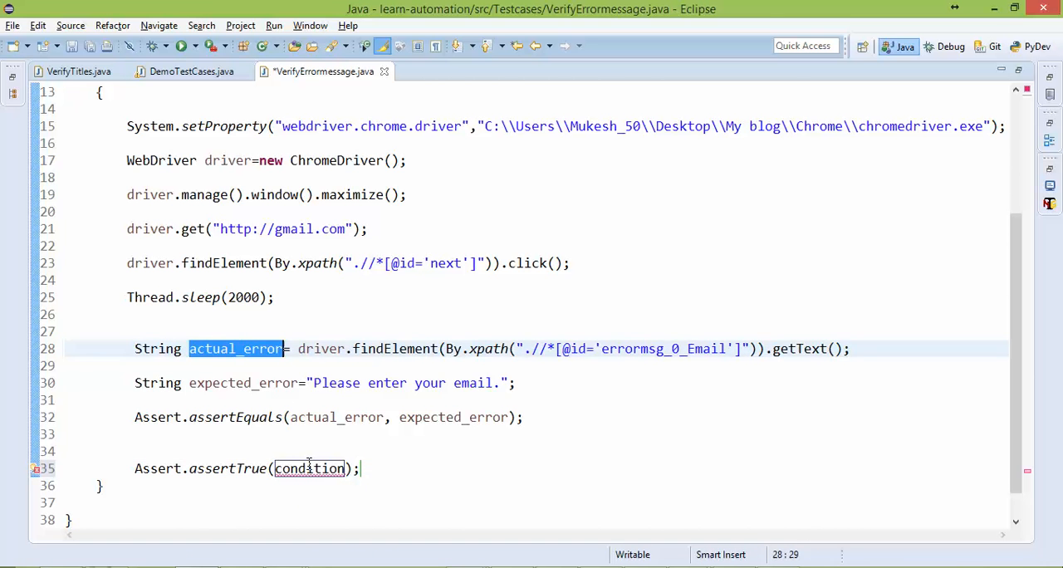
text(actual_error.)
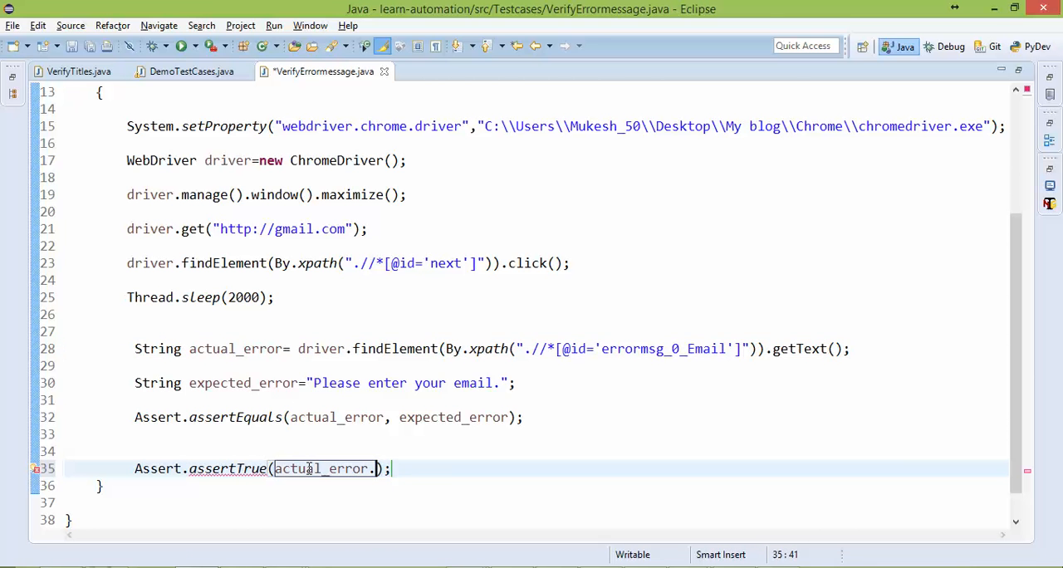
text(contains(s)
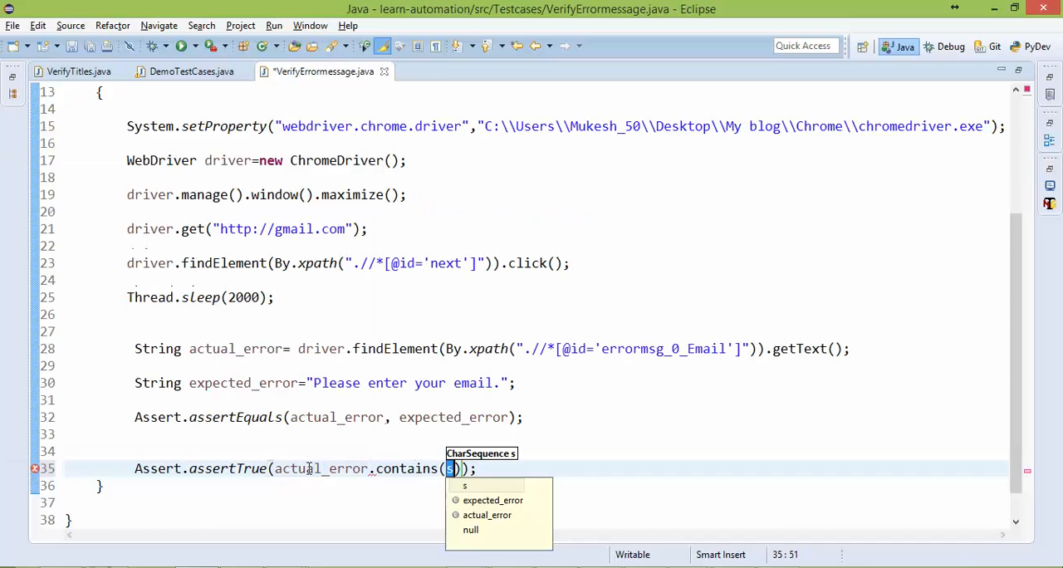
text("")
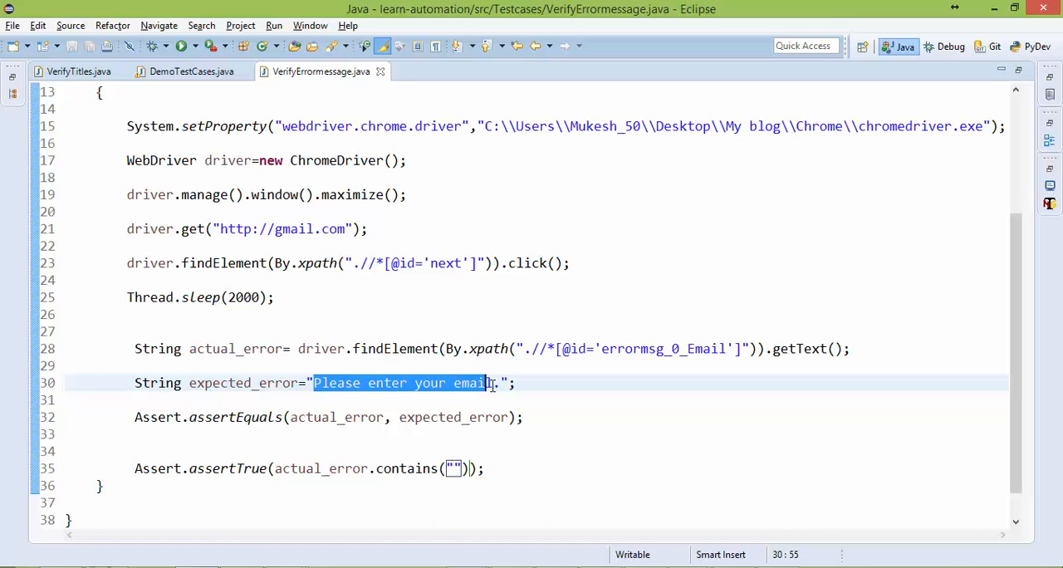
click(455, 469)
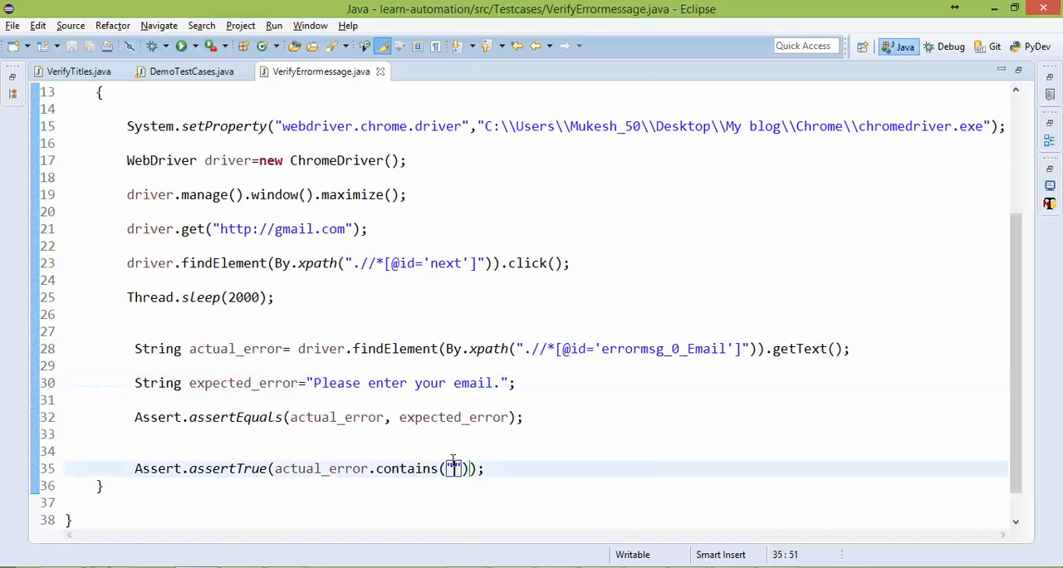
text(Please enter your email)
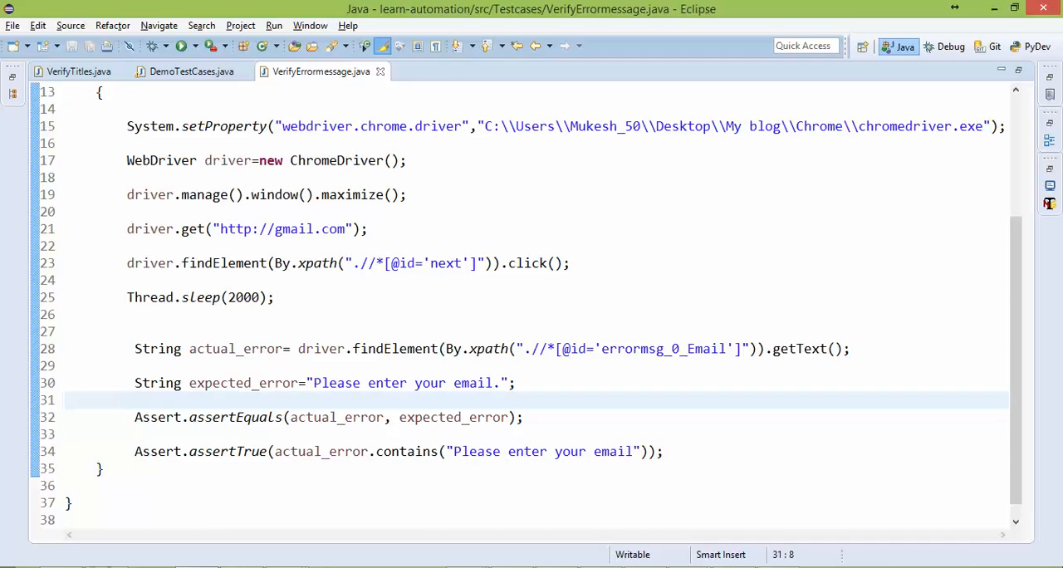
Label the two assertions with // Type 1 and //Type 2 comments and run the test.
text(// Type 1)
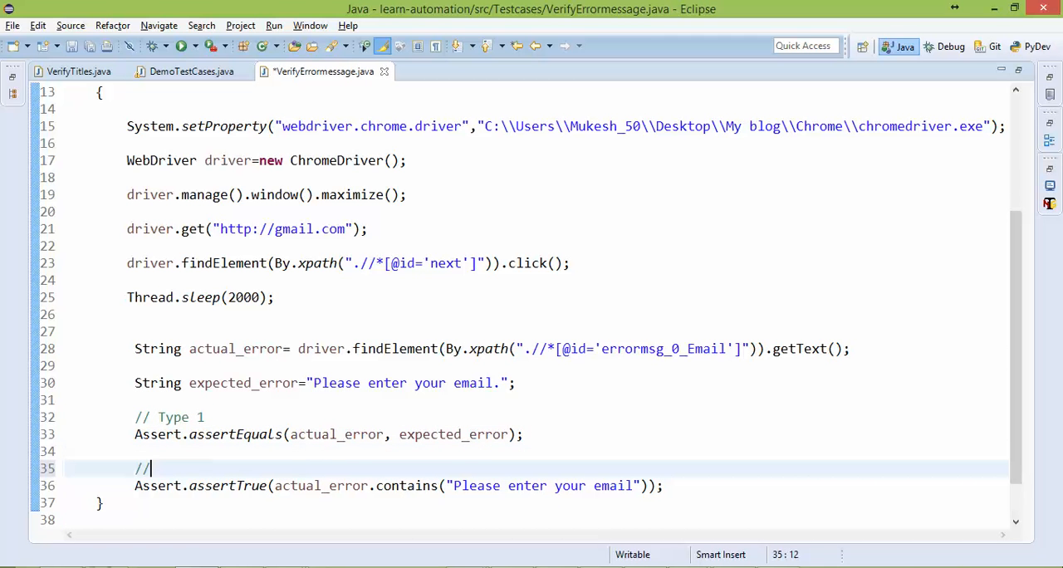
text(Typ e)
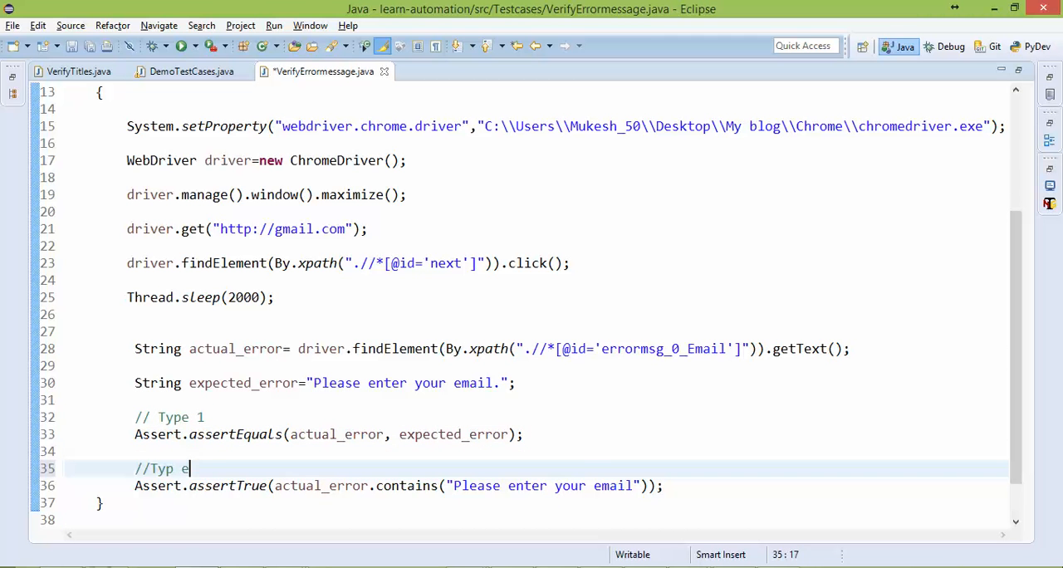
text(e)
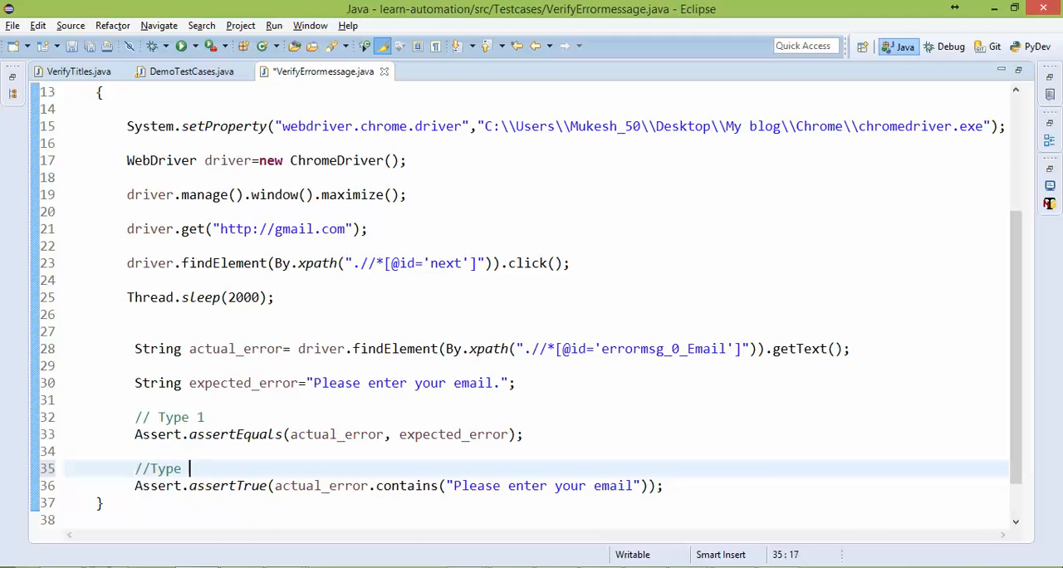
text(2)
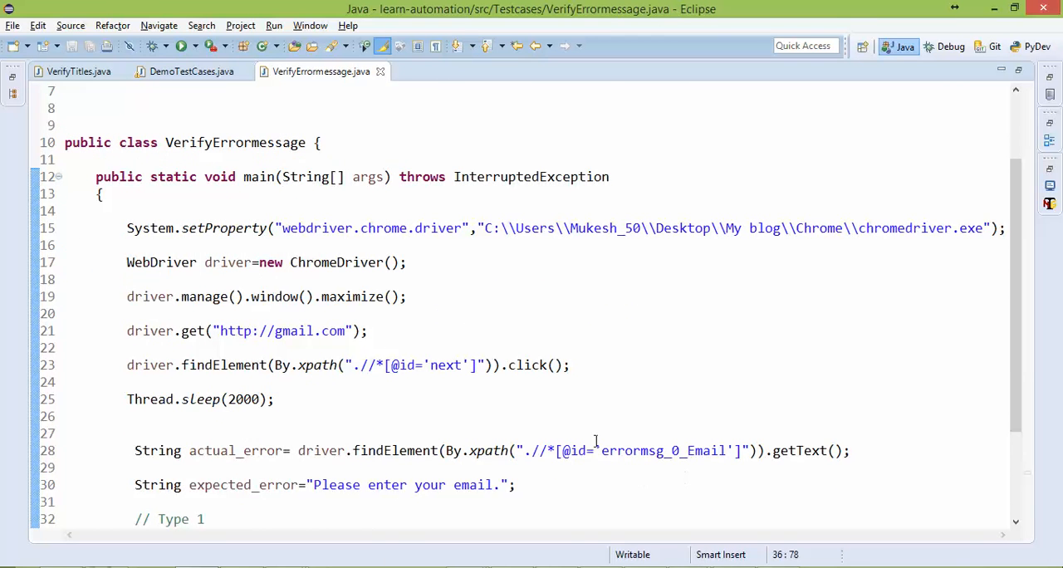
click(180, 47)
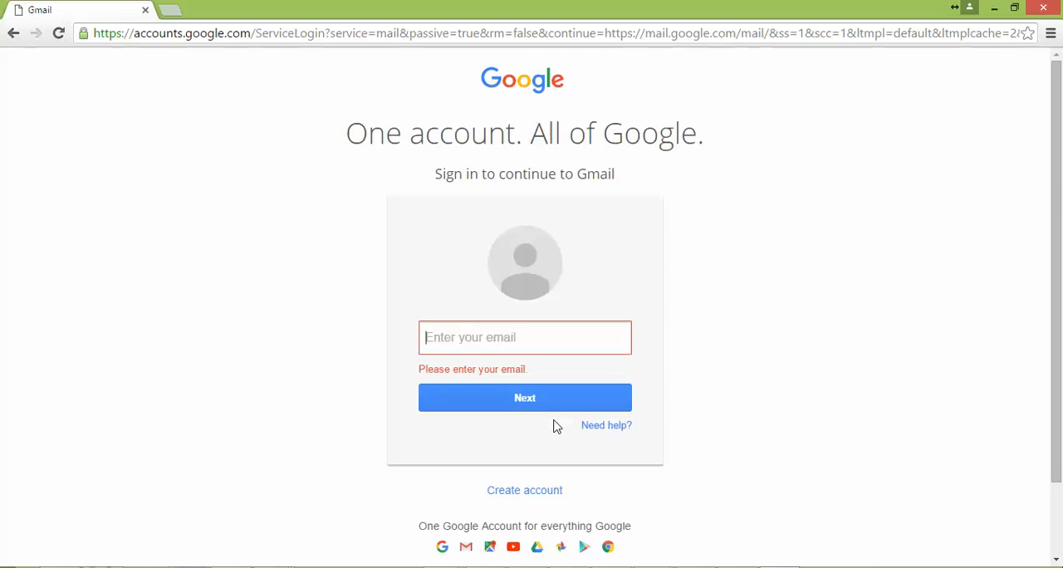
mouse_move(335, 499)
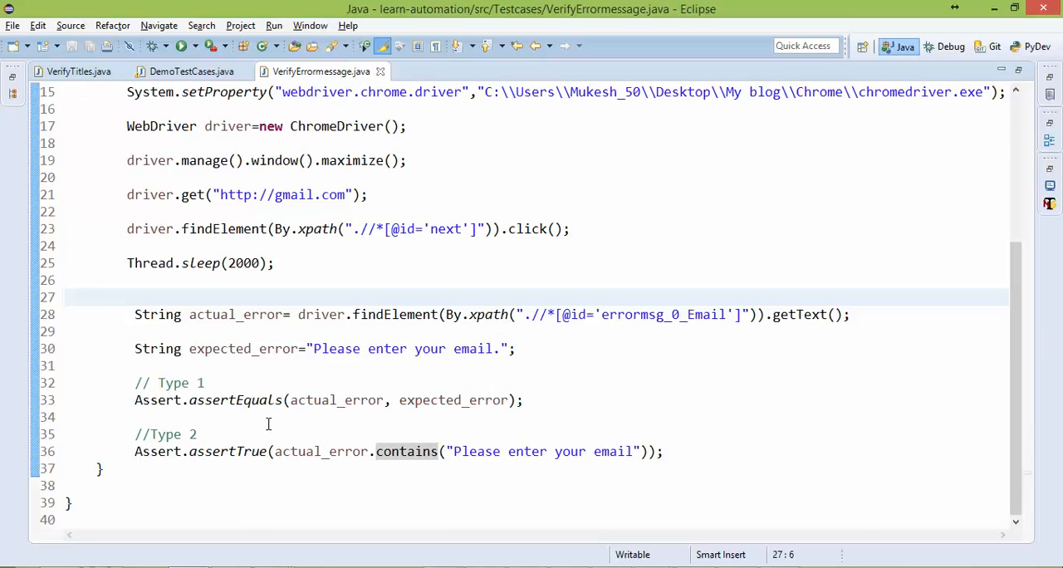
mouse_move(1050, 186)
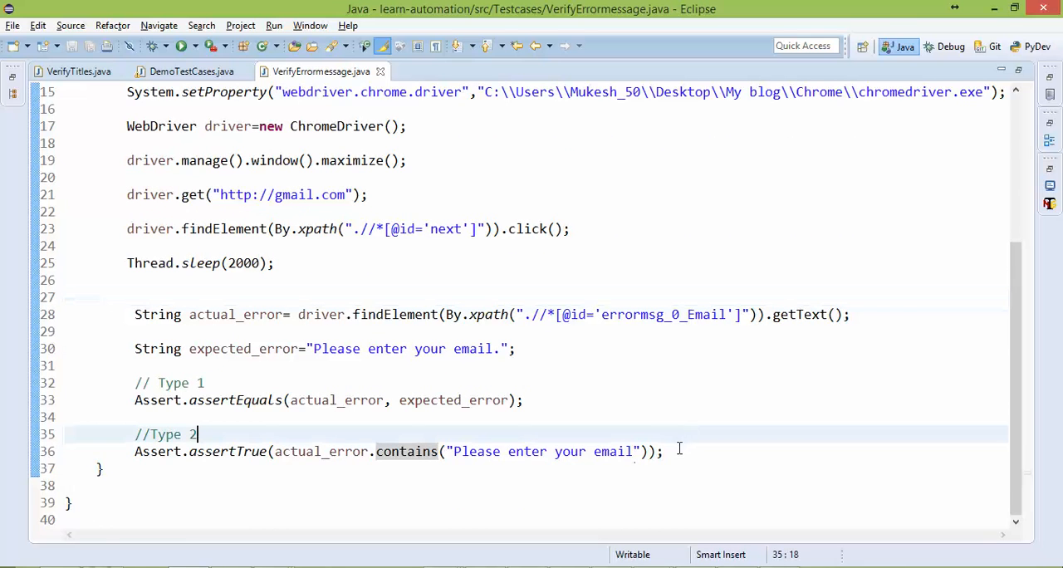
Add System.out.println("Test completed"); after the assertions and run as Java Application.
text(Sys)
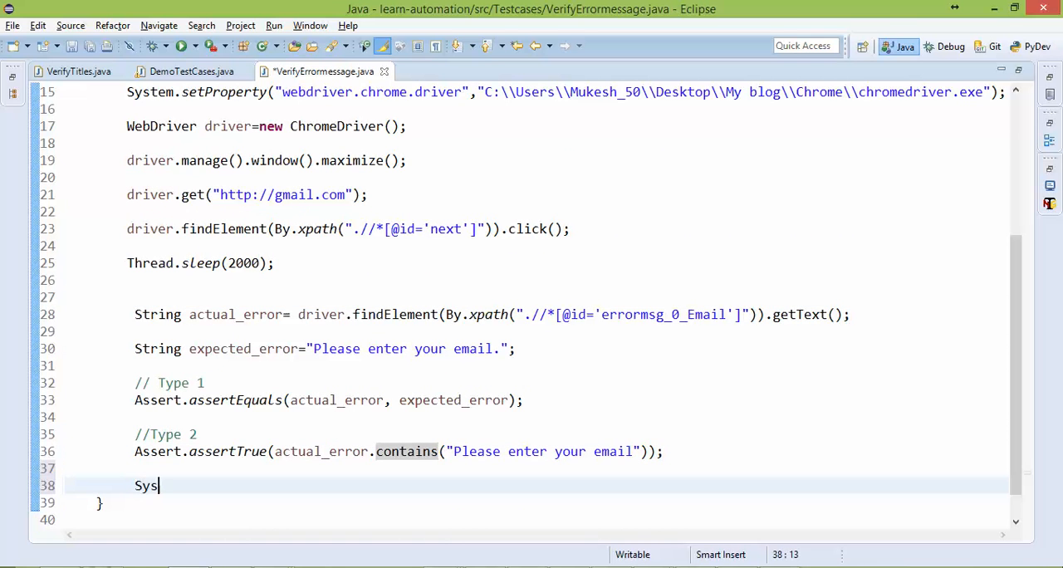
key(BackSpace)
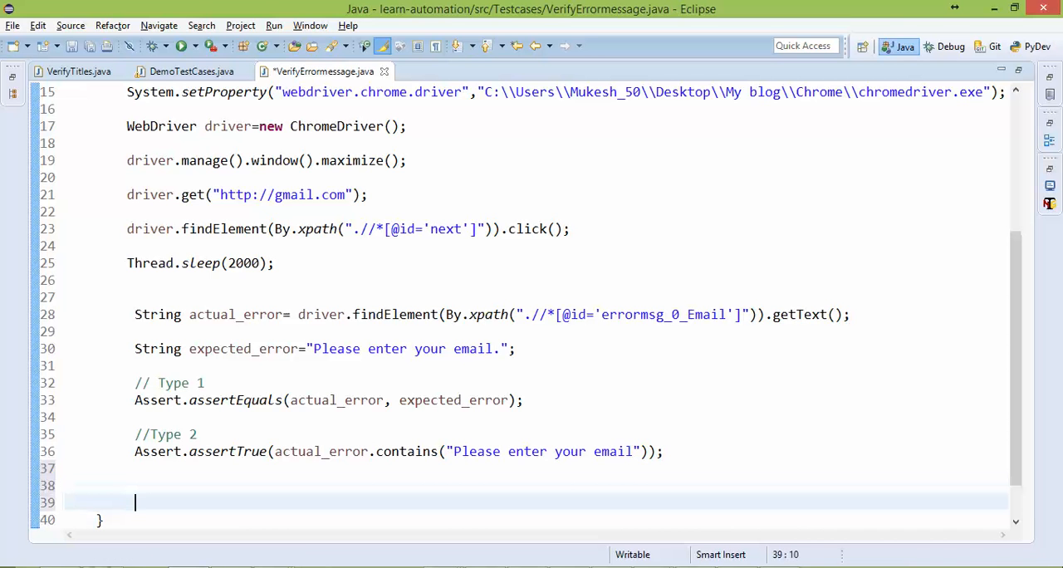
text(System.out.println();)
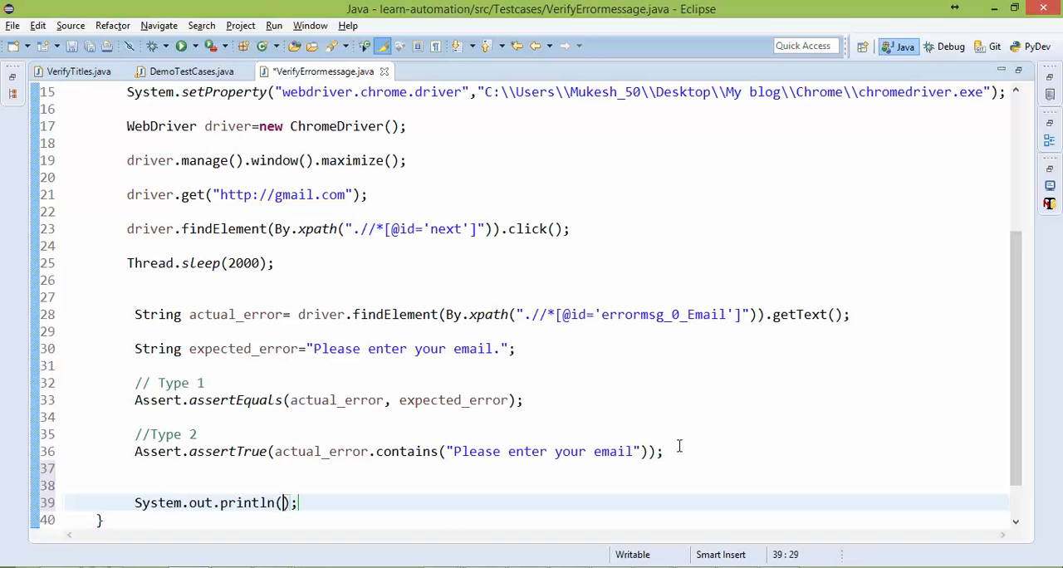
text("Test")
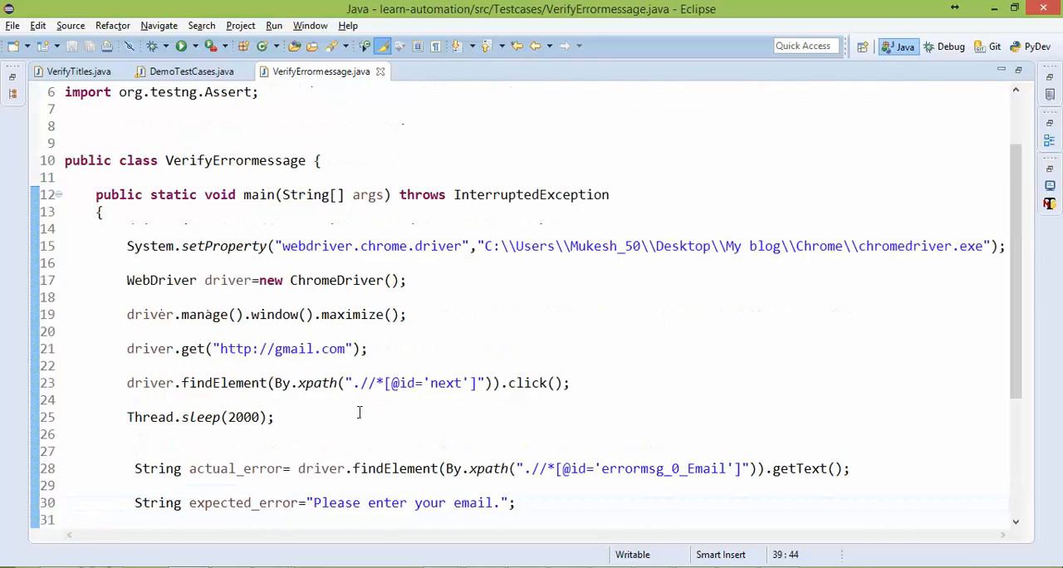
right_click(359, 412)
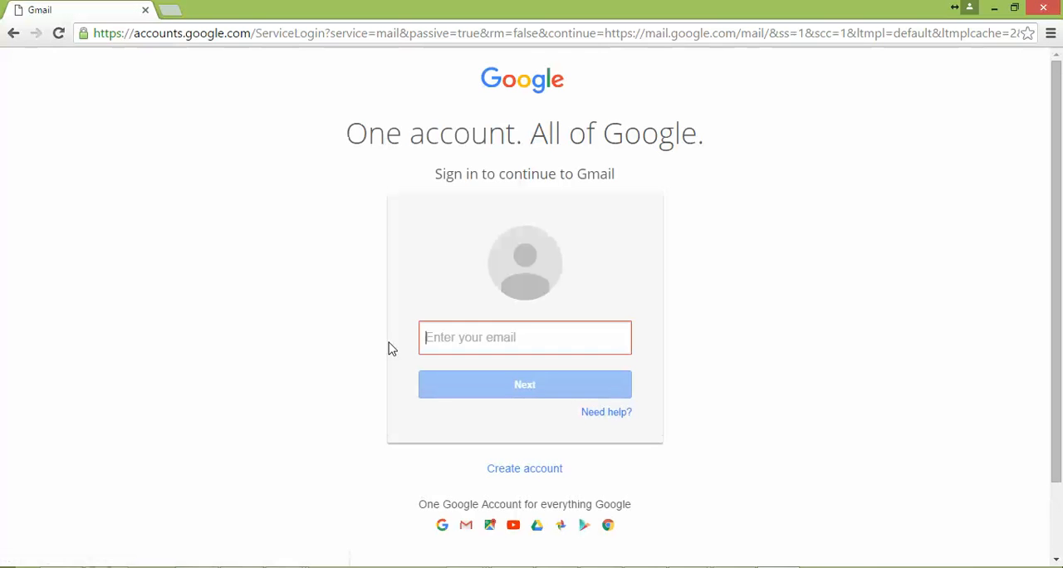
click(525, 384)
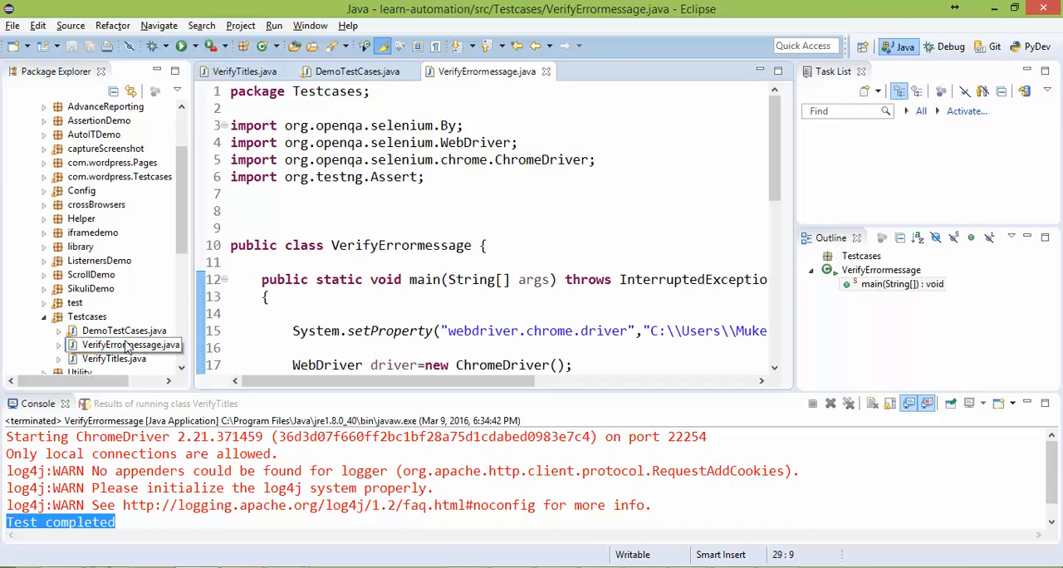
Copy VerifyErrormessage.java into Testcases as fVerifyErrormessage2 and open the new class.
right_click(130, 346)
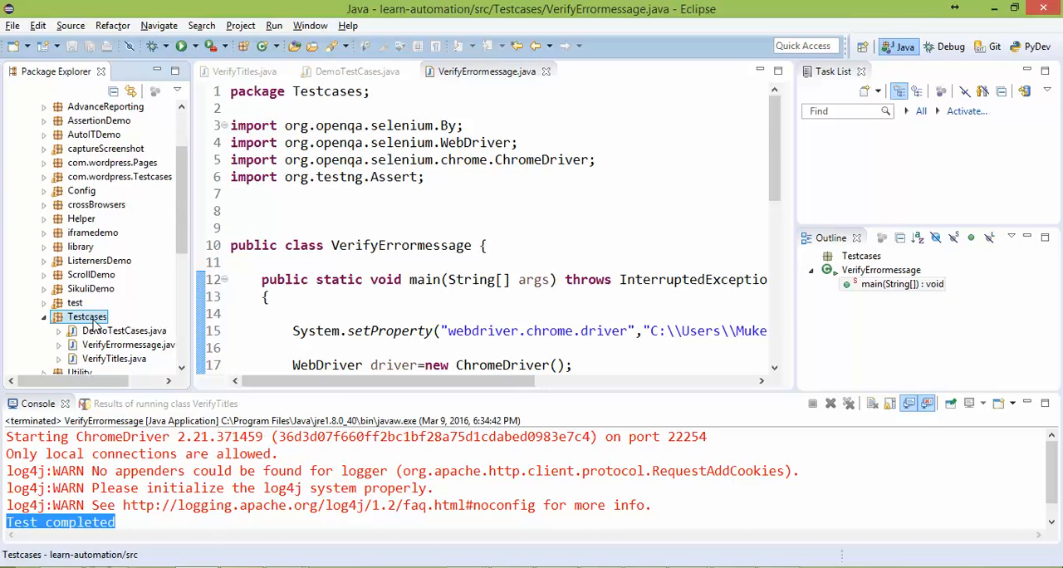
right_click(86, 316)
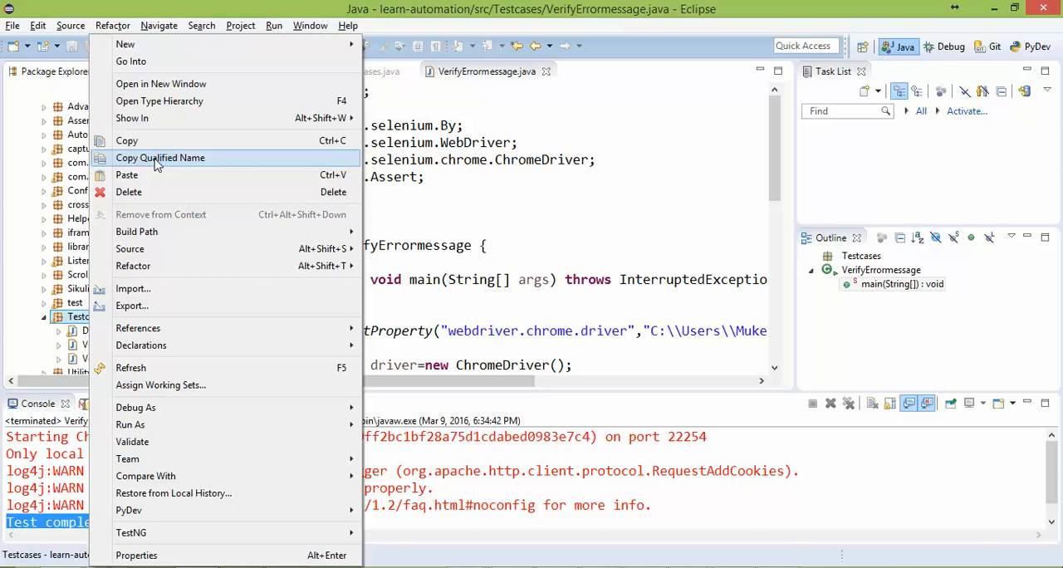
mouse_move(153, 139)
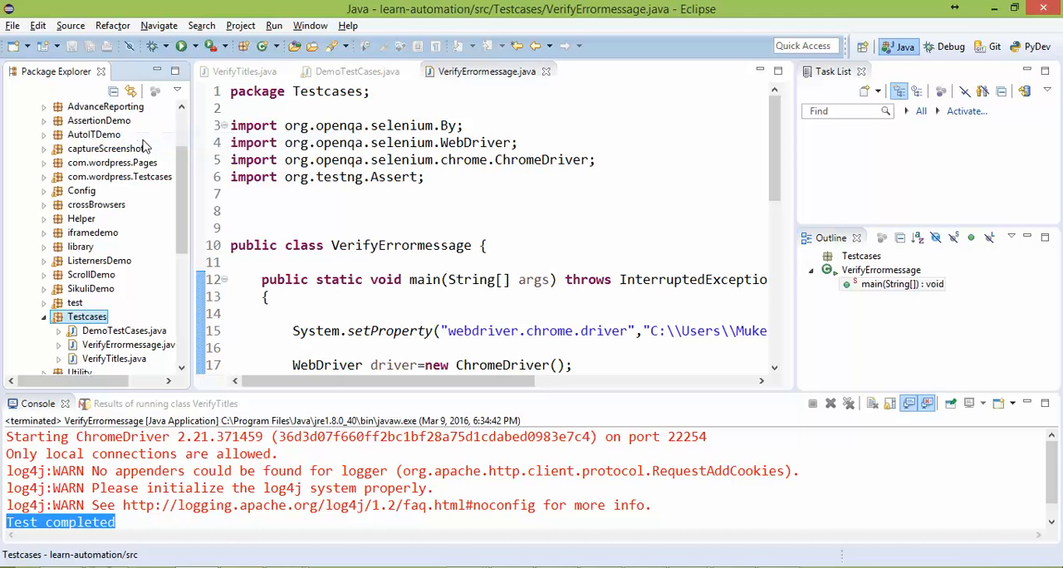
click(127, 346)
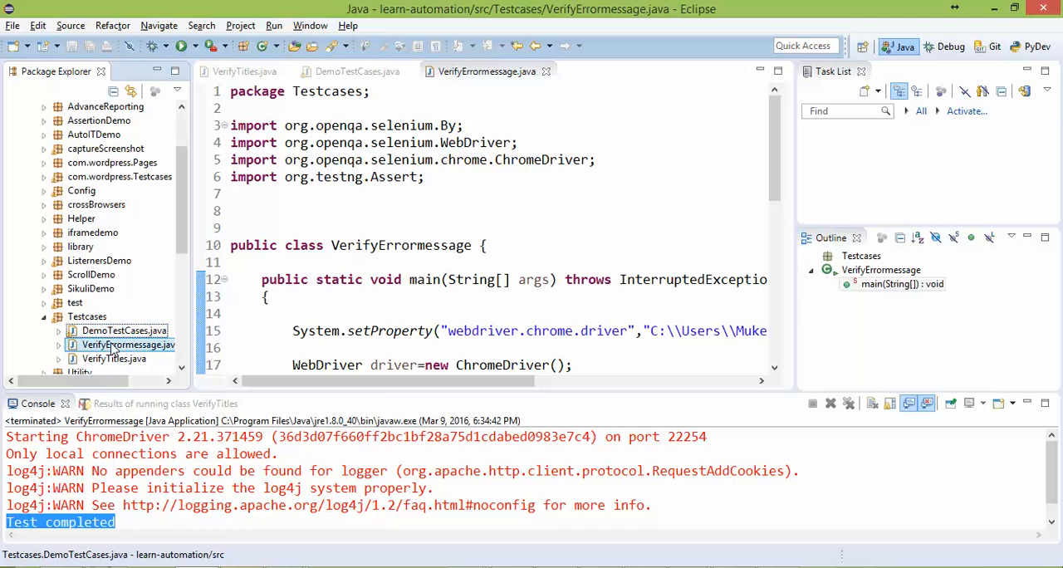
click(86, 316)
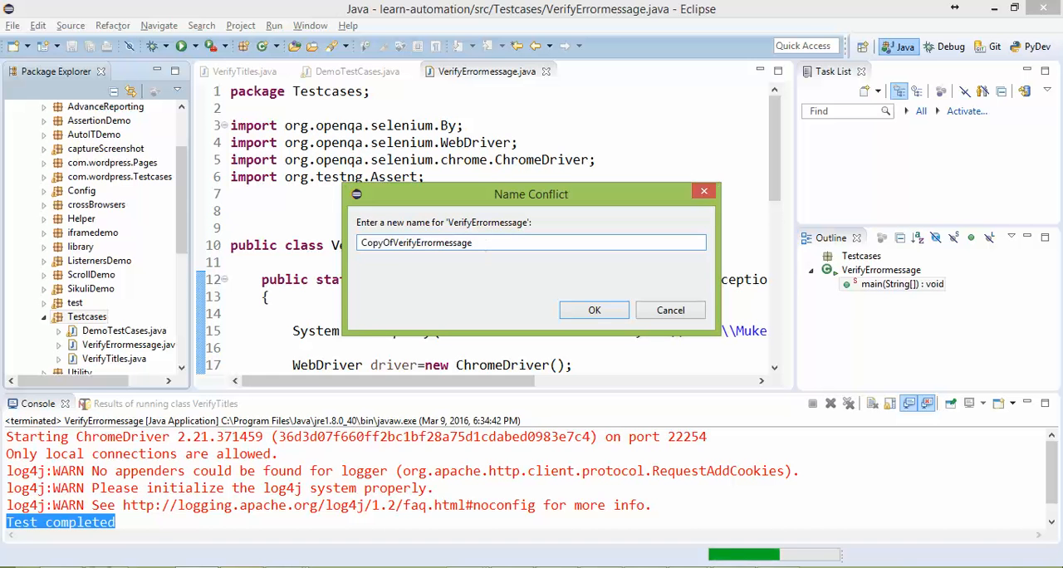
text(fVerifyErrormessage2)
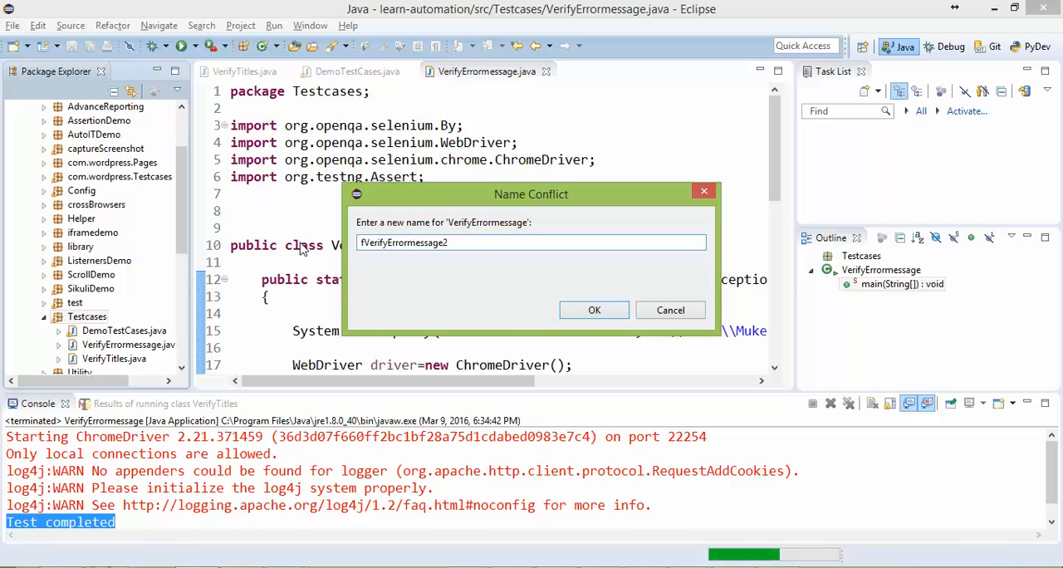
click(594, 309)
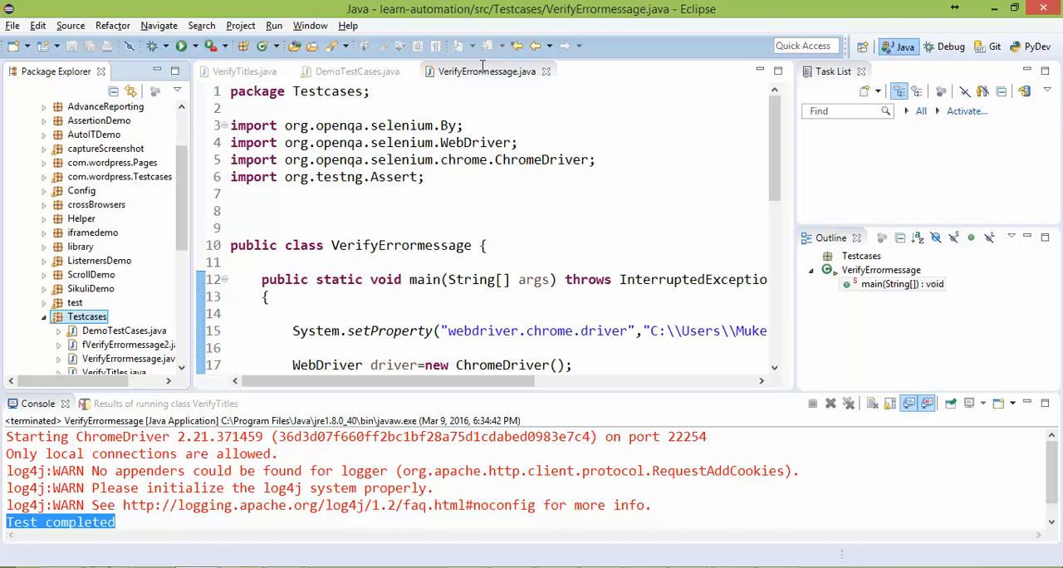
click(124, 346)
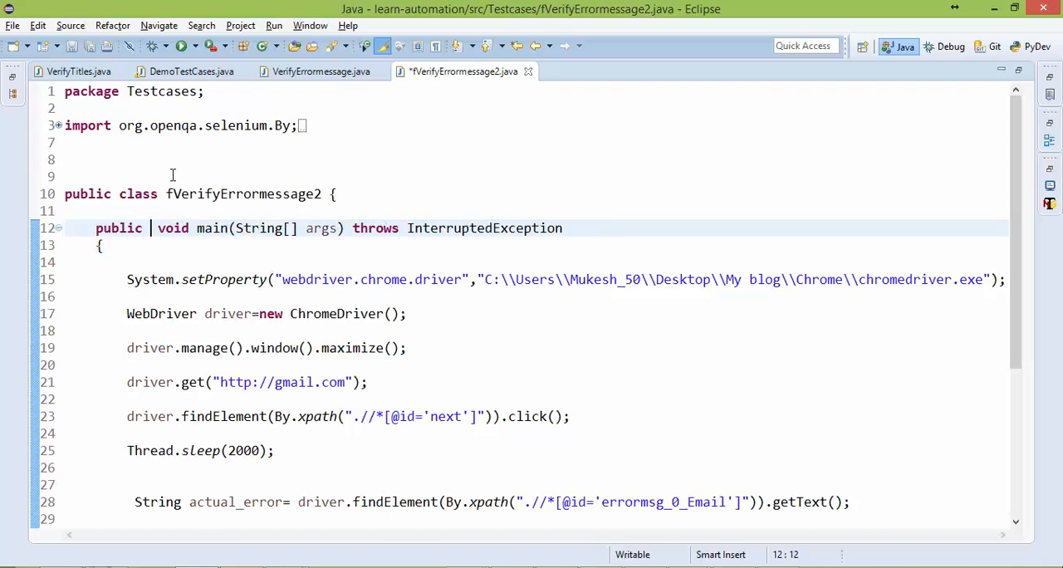
double_click(212, 229)
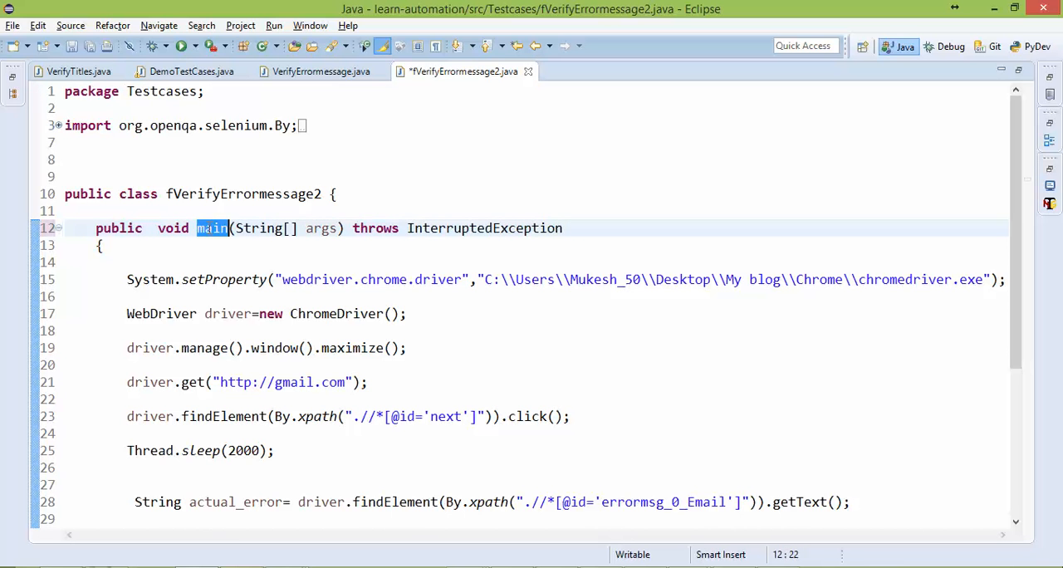
text(myTest)
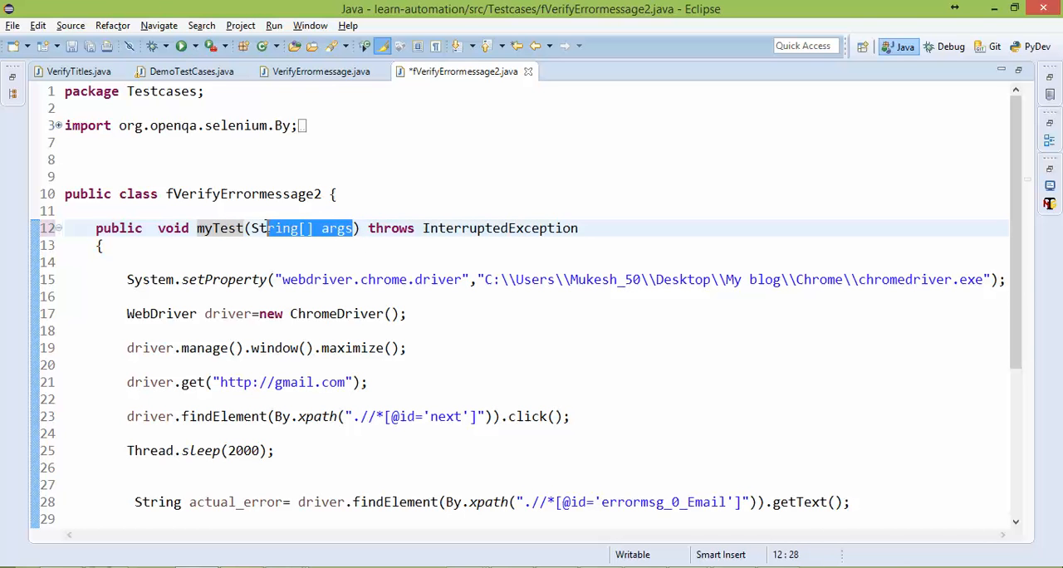
key(Delete)
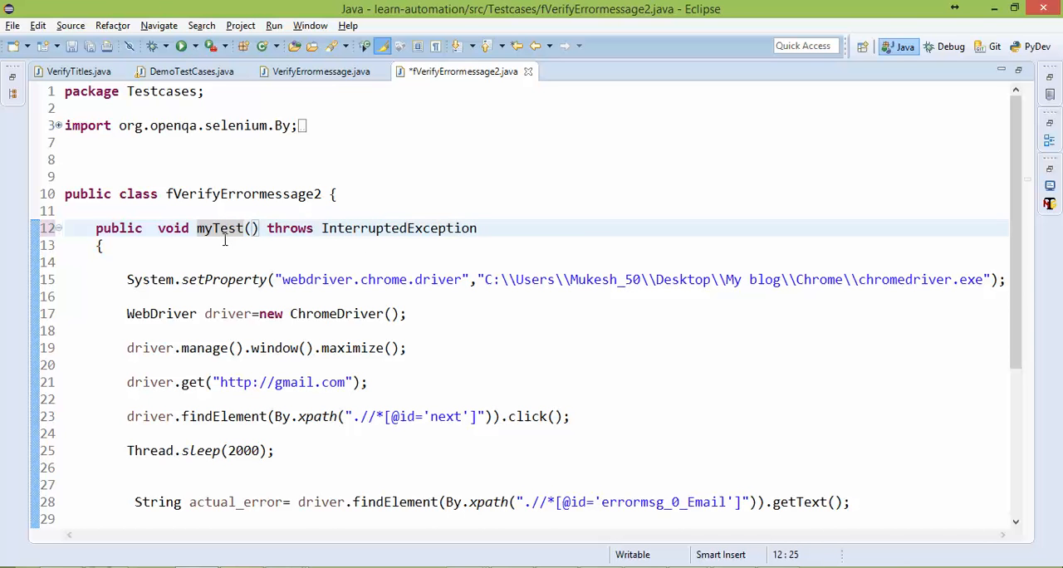
text(@Te)
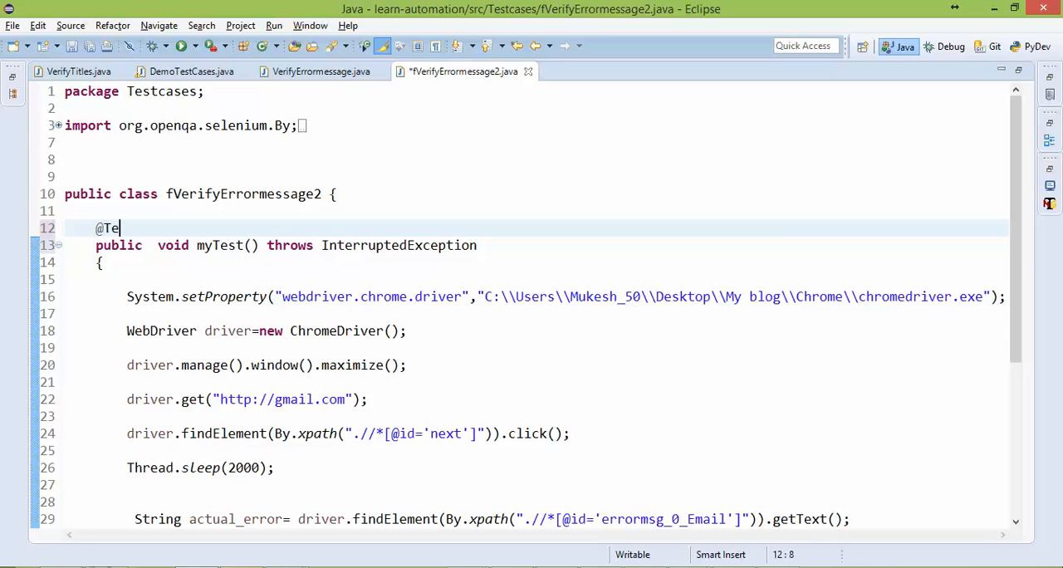
text(st)
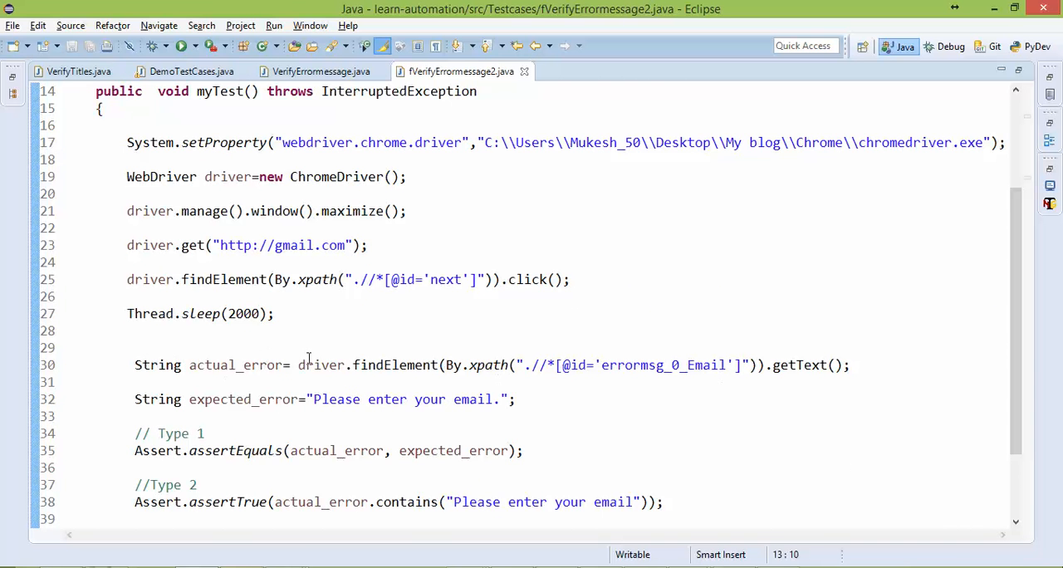
Replace the .getText() call with .getAttribute("innerHTML") to read the error message.
double_click(811, 366)
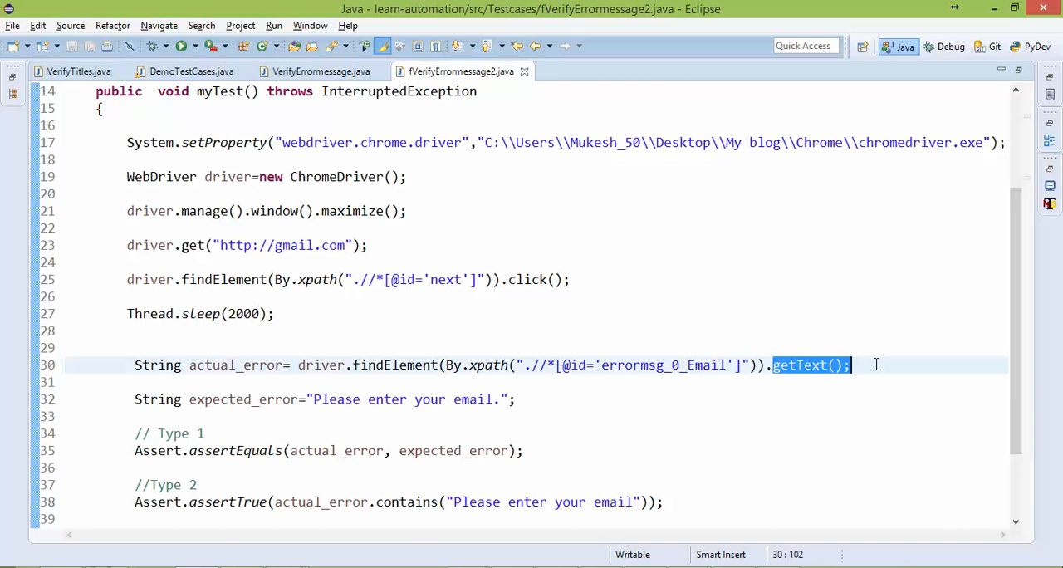
key(Delete)
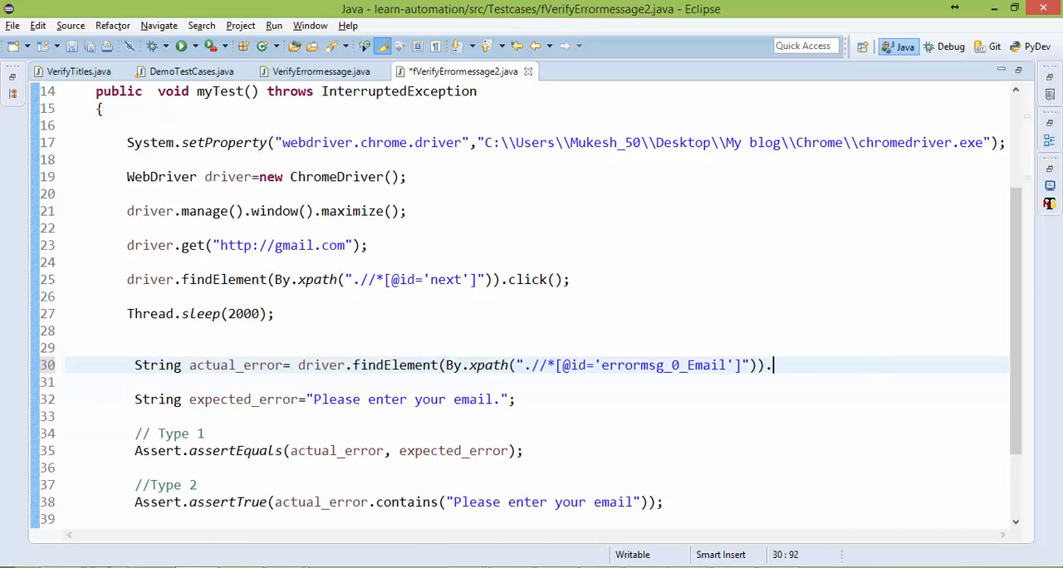
text(.getAttribute(arg0)
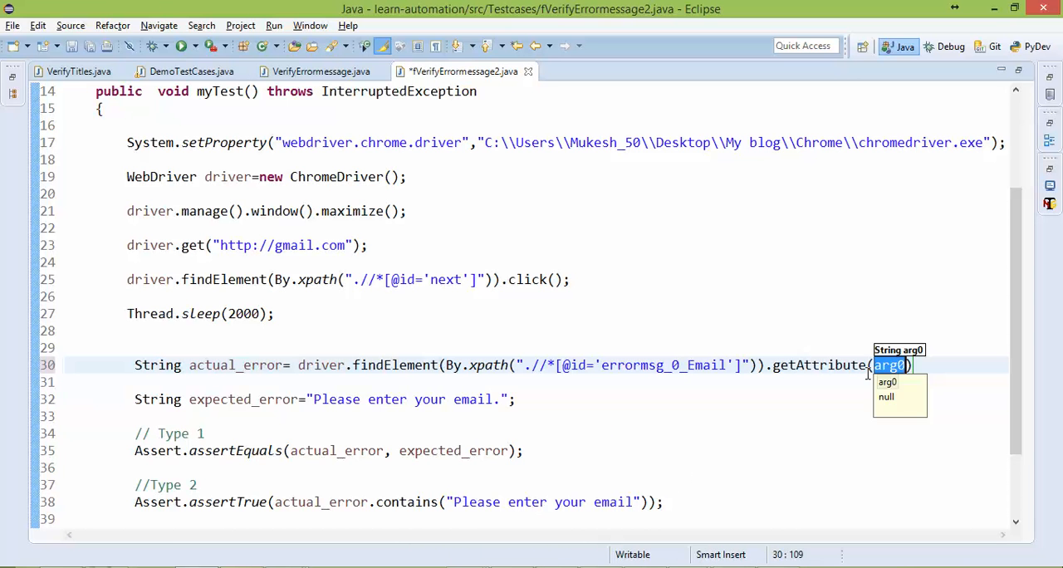
text(inner")
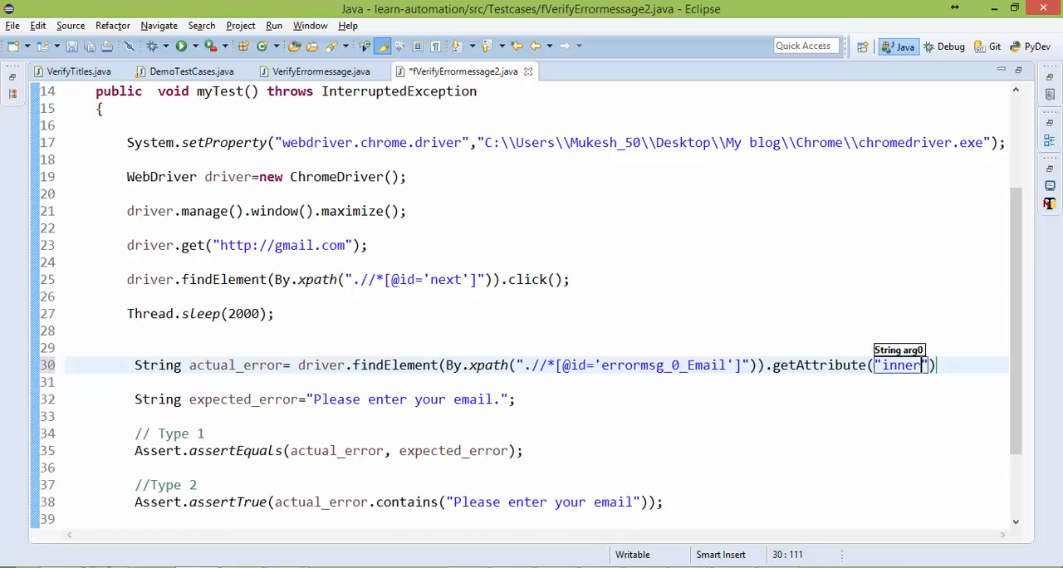
text(HTML)
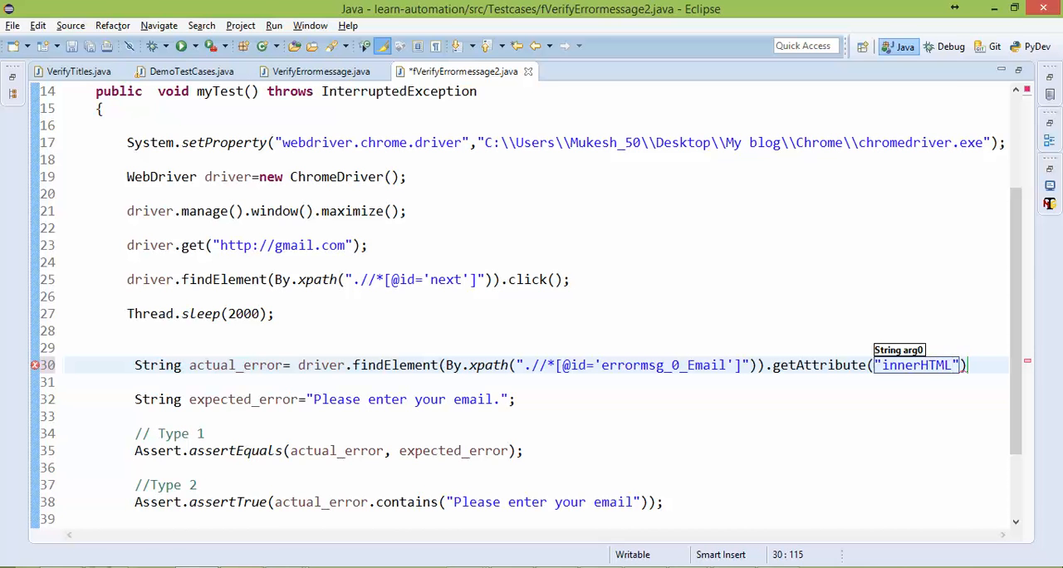
text(;)
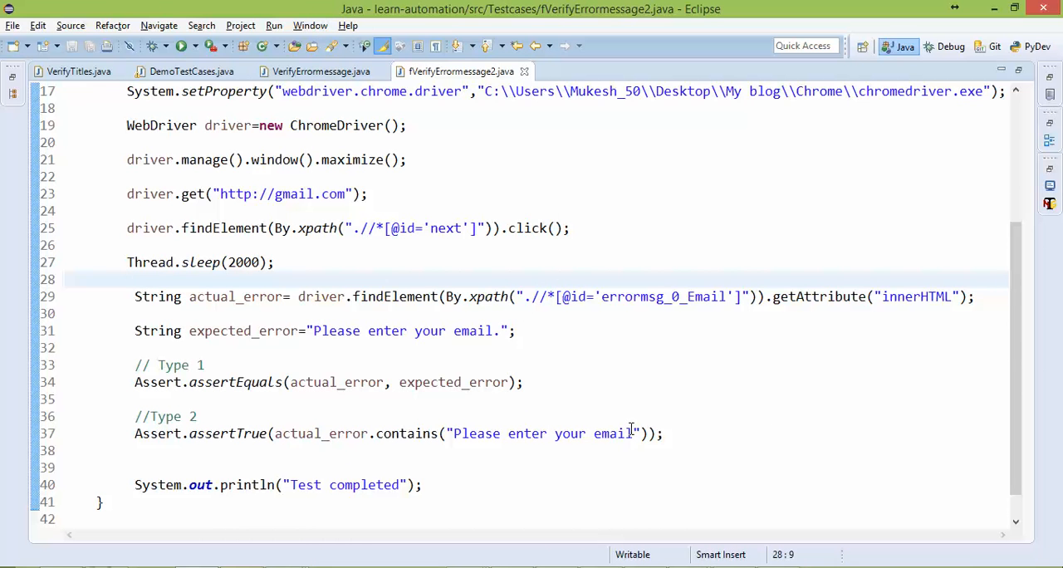
Change the second assertion's contains() argument to asdsadasdas.
double_click(545, 432)
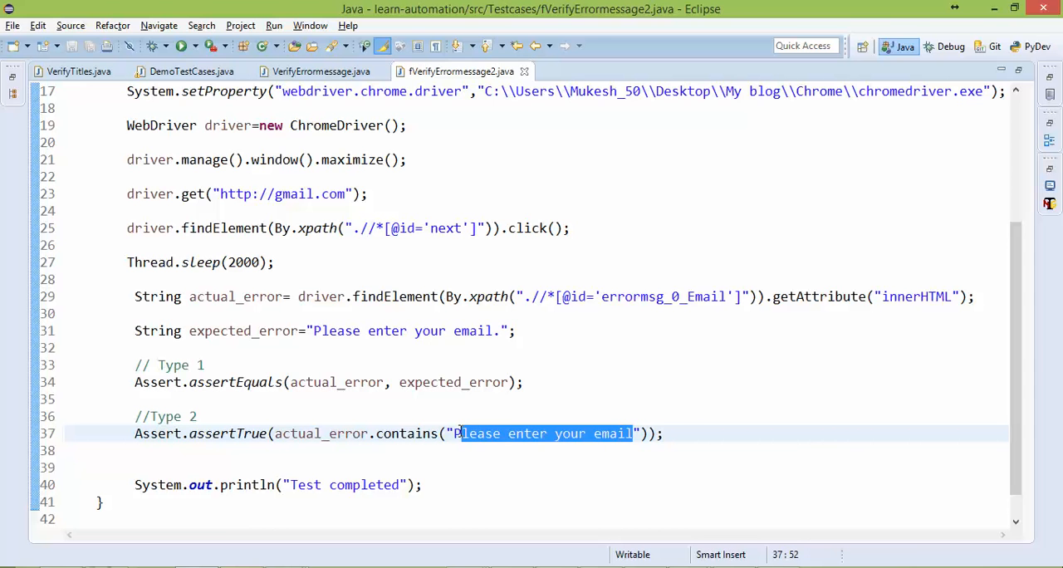
text(asdsadasdas)
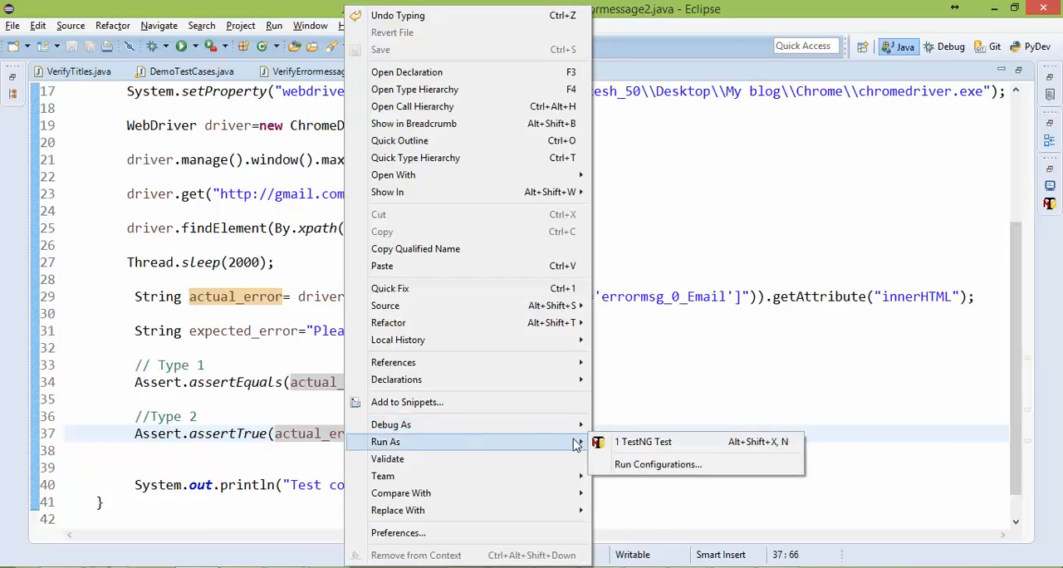
Run fVerifyErrormessage2 as a TestNG test and read the AssertionError showing a trailing-space mismatch in the Console.
click(644, 442)
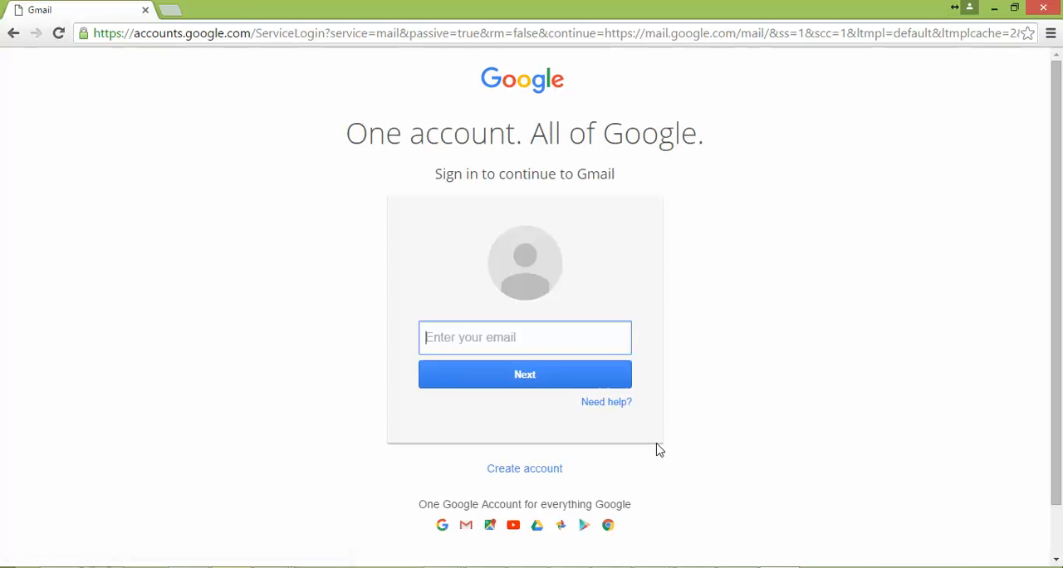
click(525, 374)
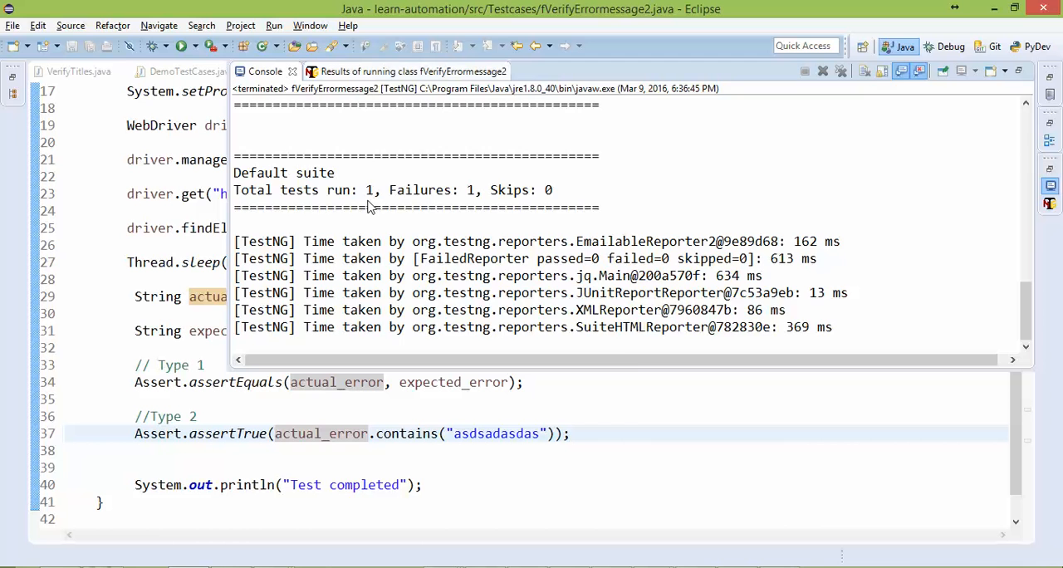
click(390, 70)
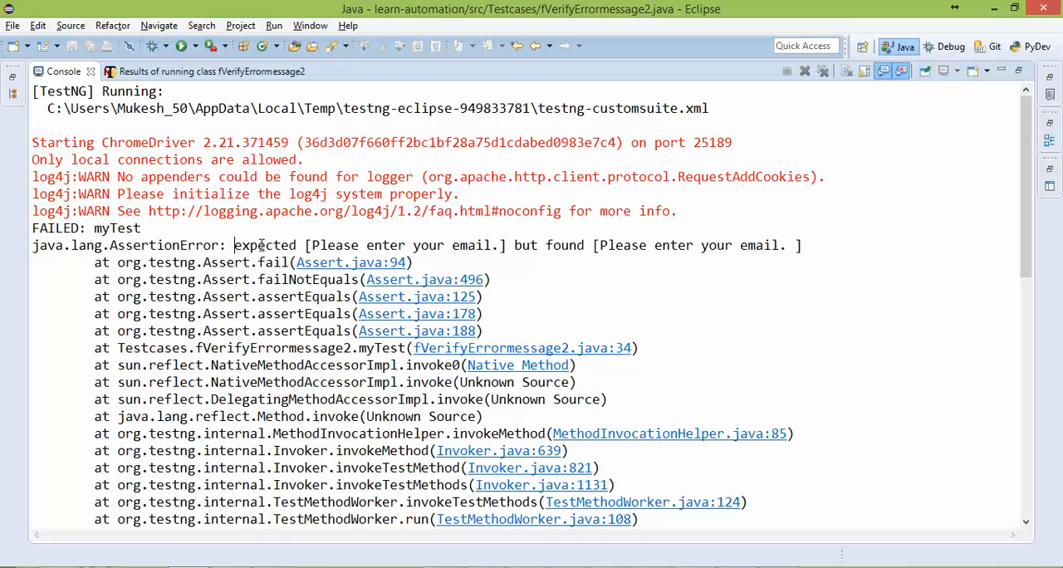
double_click(262, 246)
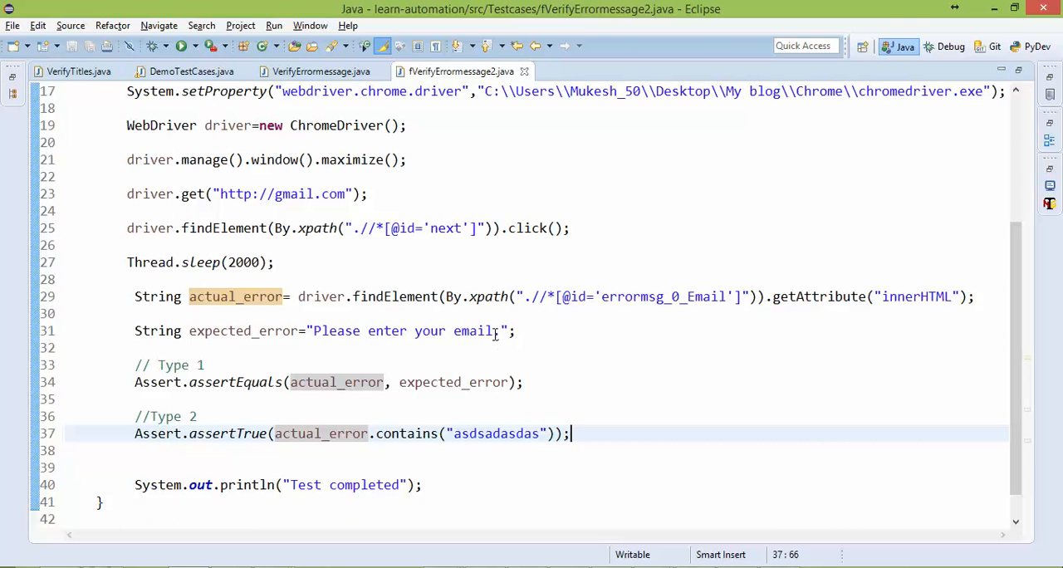
Make expected_error read "Please enter your email. " with a trailing space and rerun the TestNG test.
text(.)
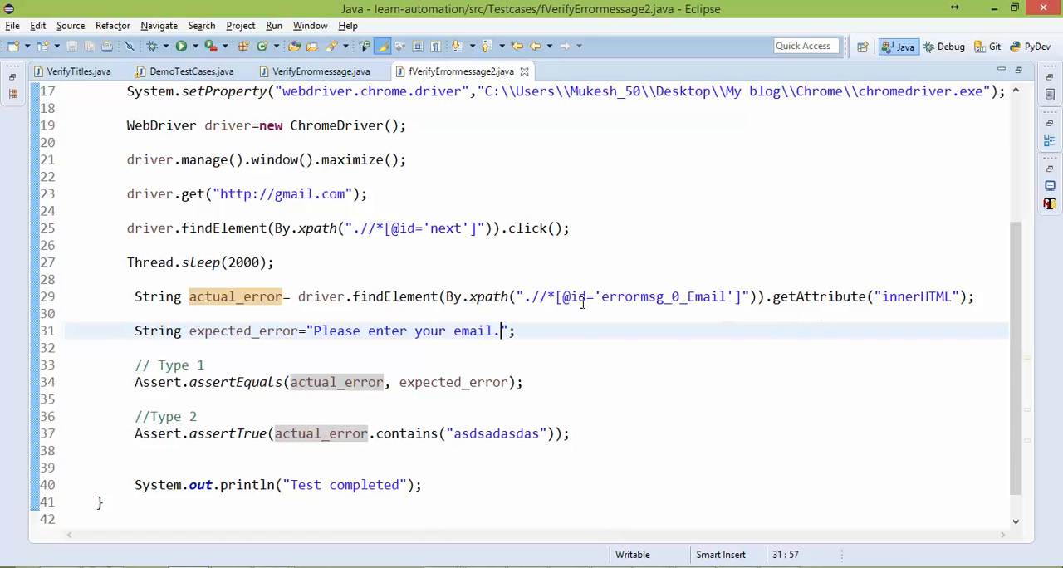
mouse_move(1047, 191)
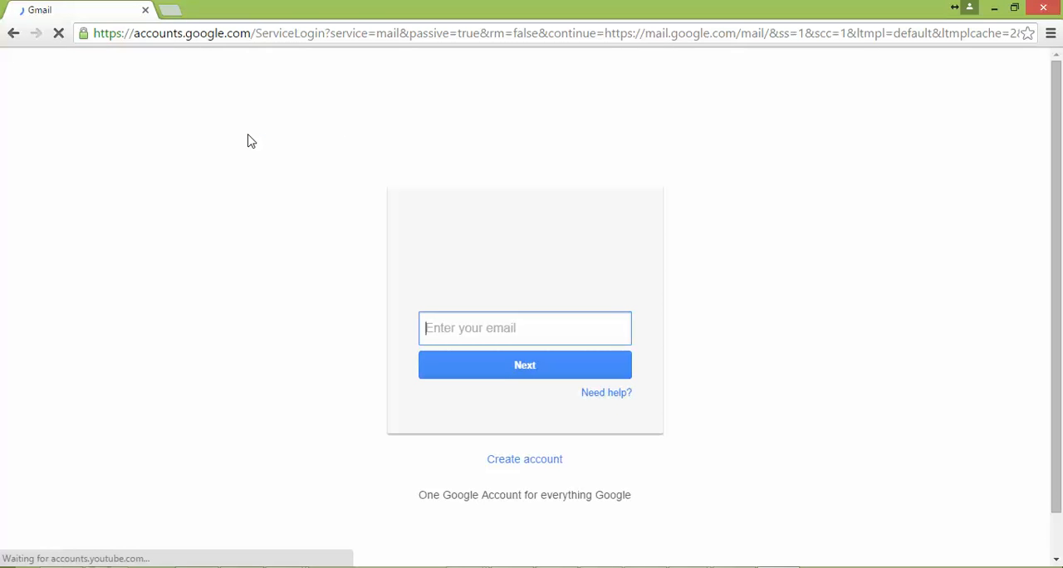
click(525, 365)
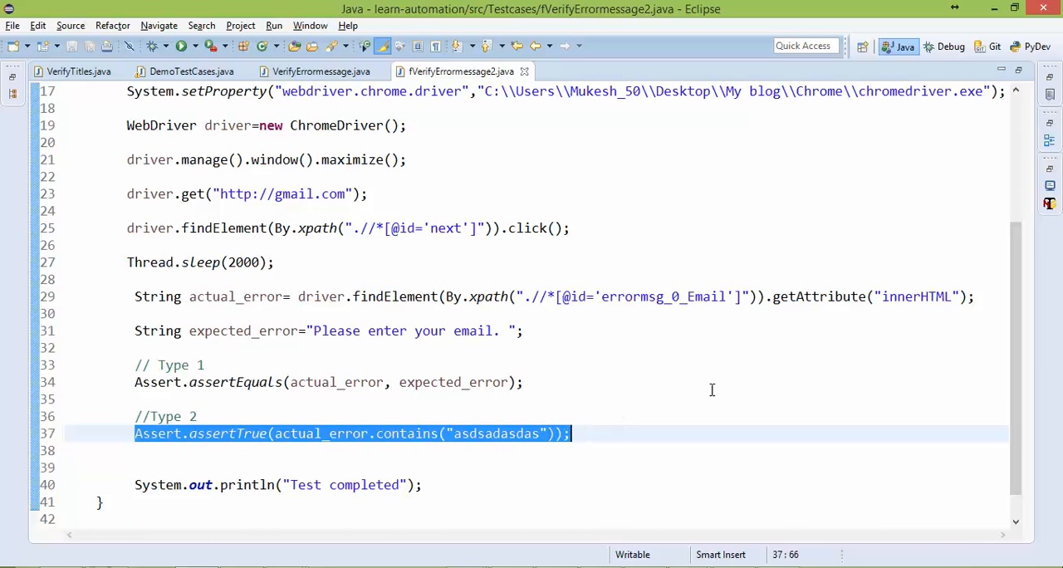
click(183, 47)
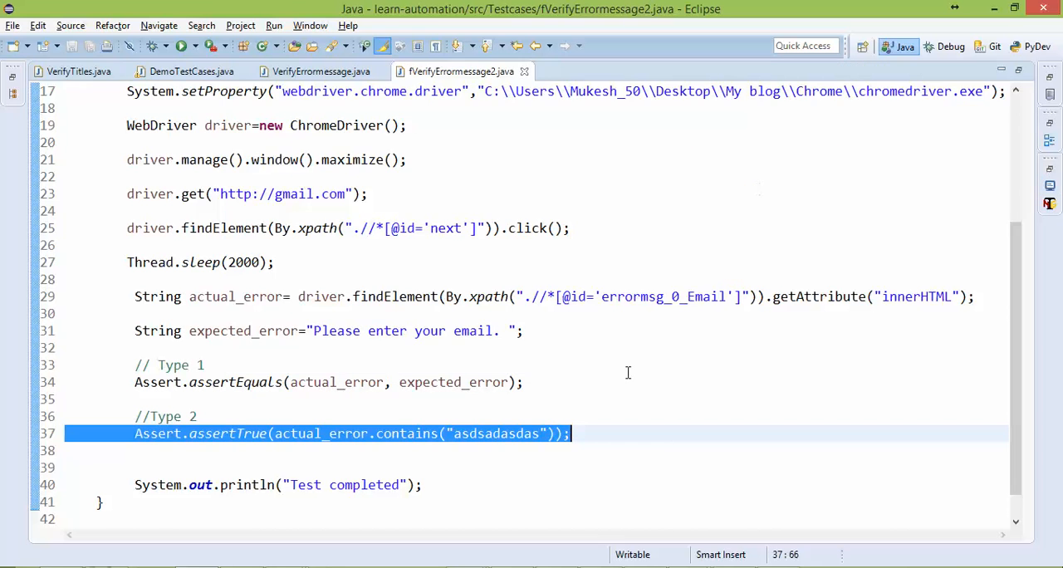
double_click(321, 432)
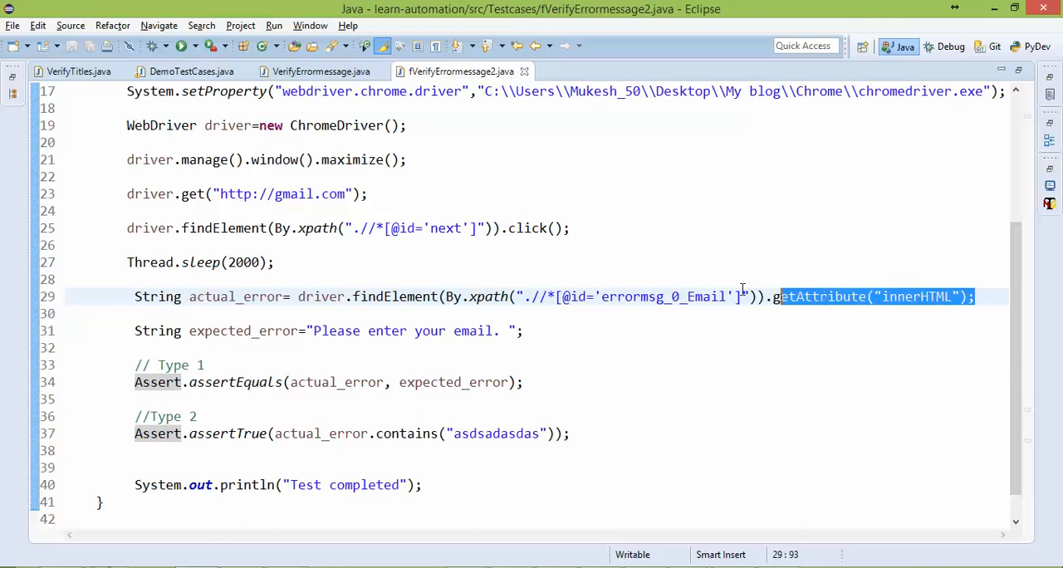
click(135, 296)
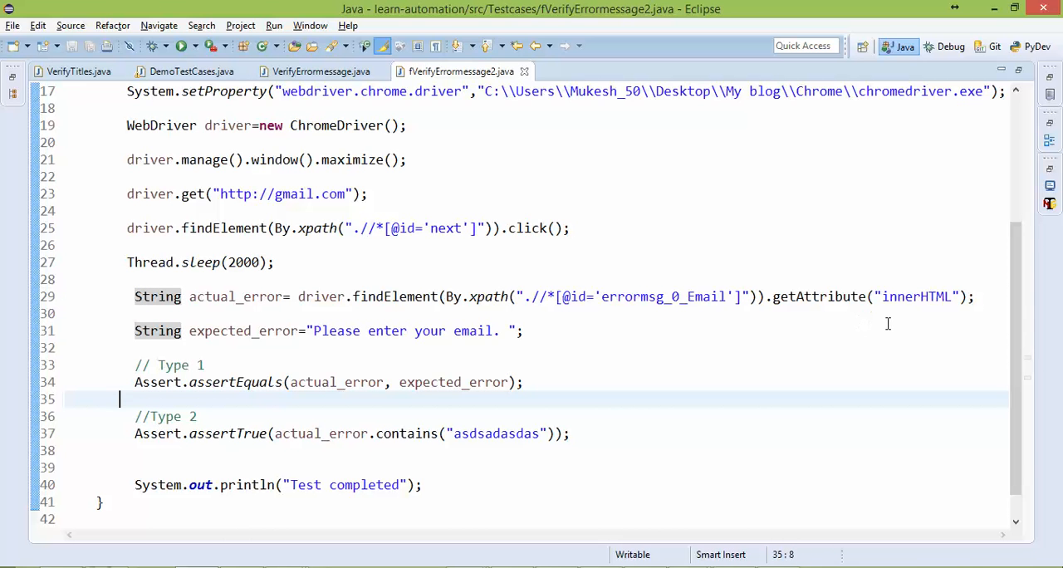
mouse_move(946, 306)
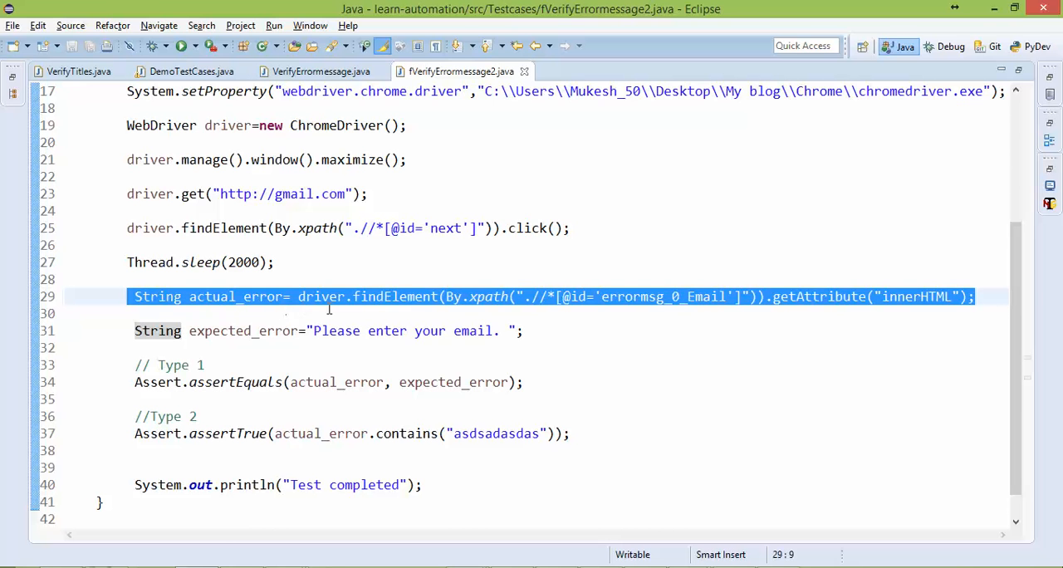
click(811, 296)
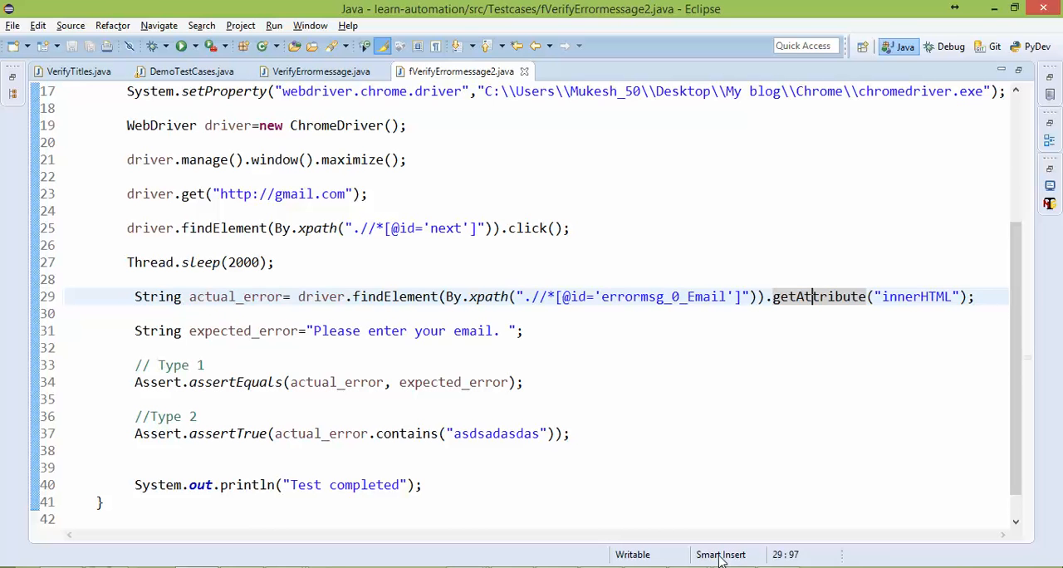